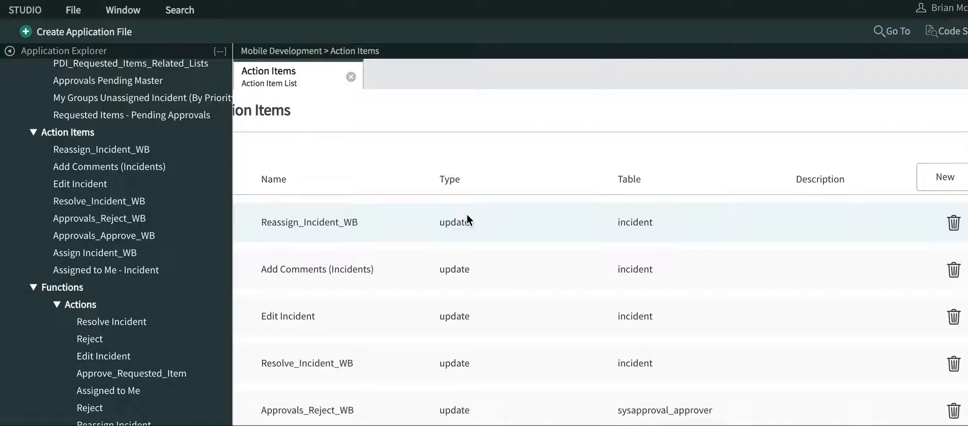
pyautogui.moveTo(406, 181)
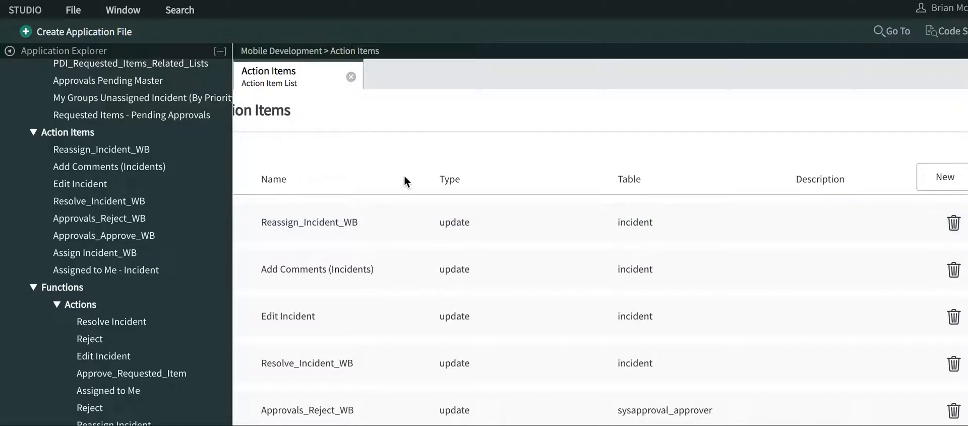
pyautogui.moveTo(727, 168)
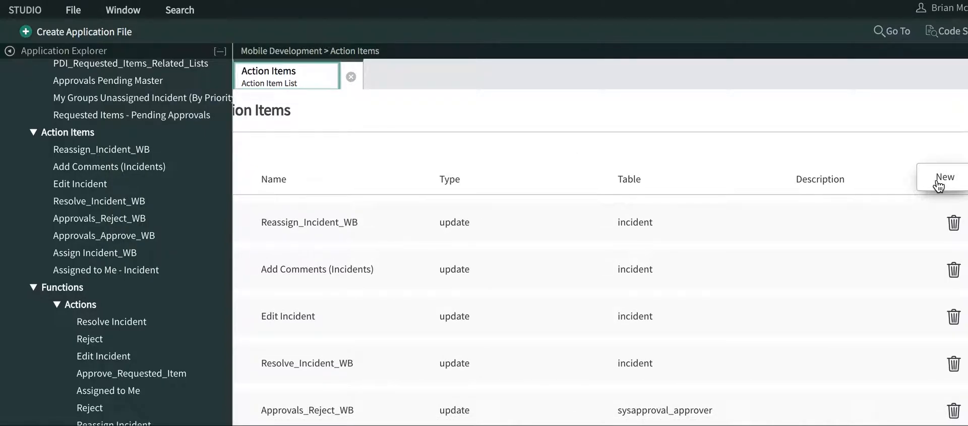
# Open a blank New Action Item form from the Action Items list.
pyautogui.click(943, 178)
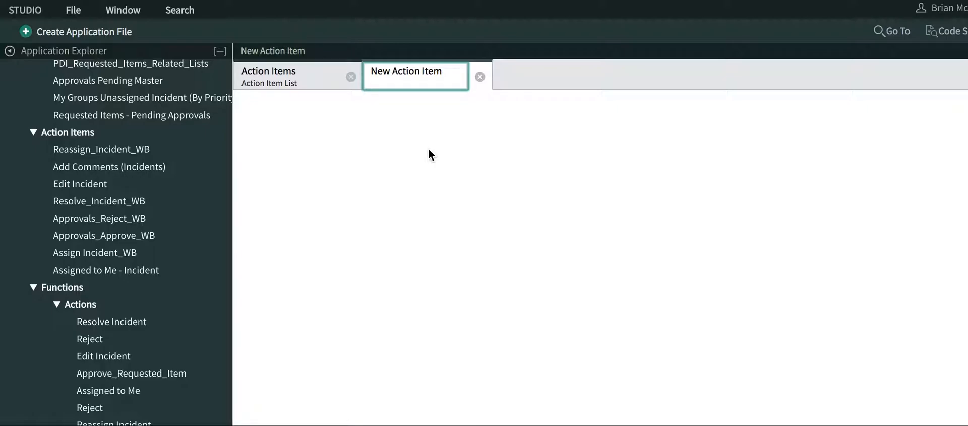
# Name the action item 'Create New Incident', type New, on the Incident table.
pyautogui.click(415, 70)
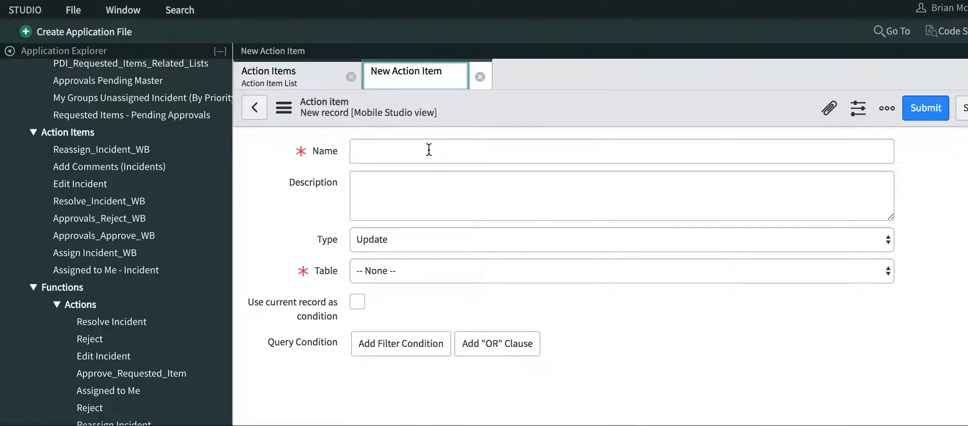
pyautogui.click(617, 151)
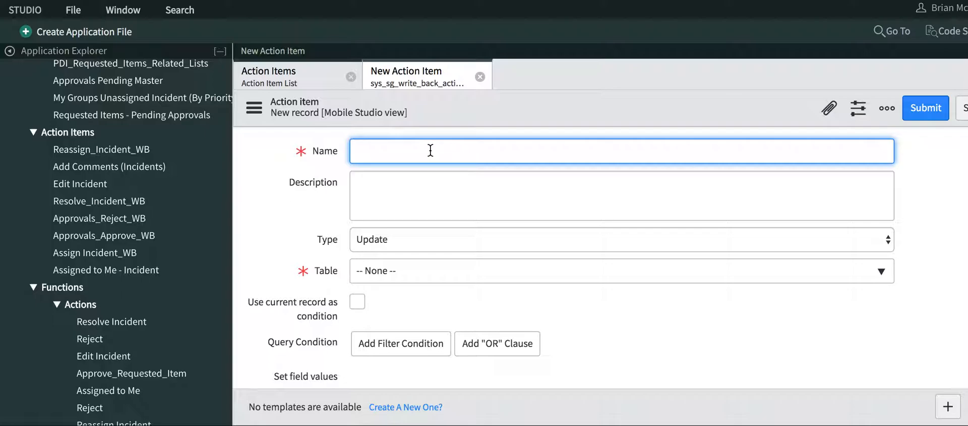
pyautogui.write('C')
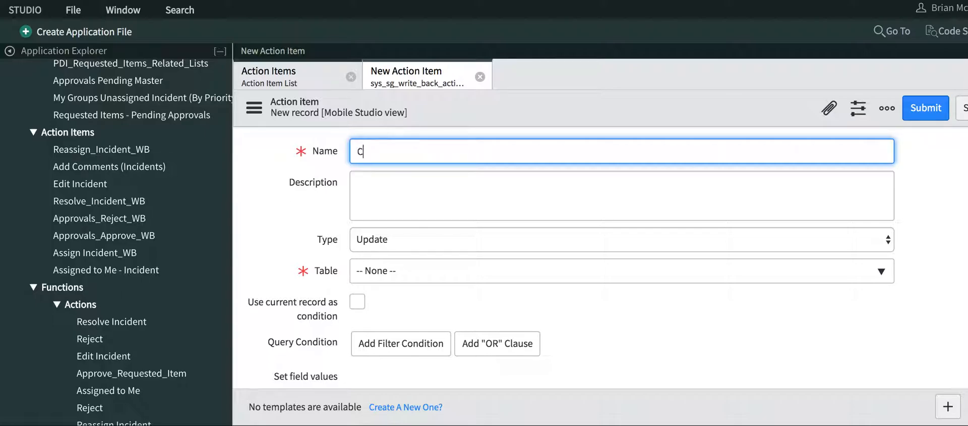
pyautogui.write('reate')
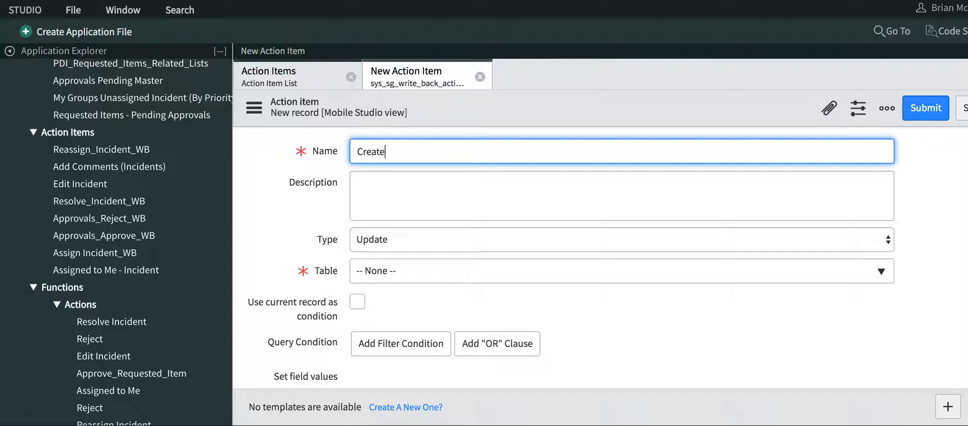
pyautogui.write('New')
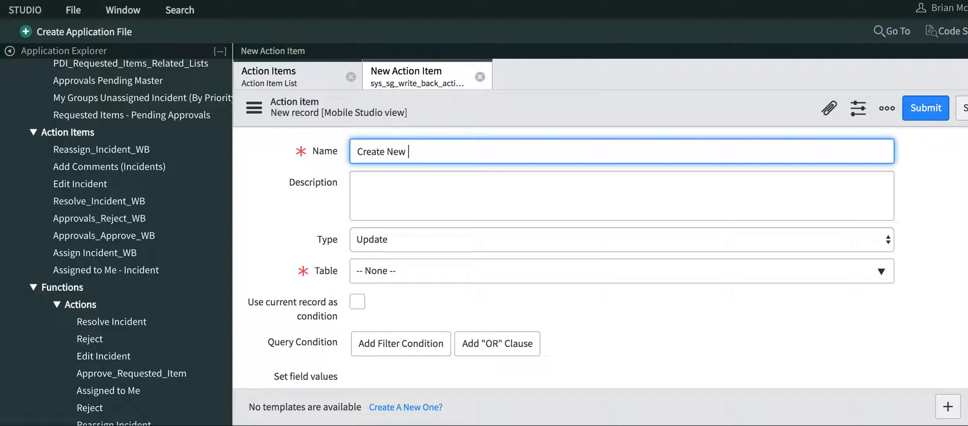
pyautogui.write('Incident')
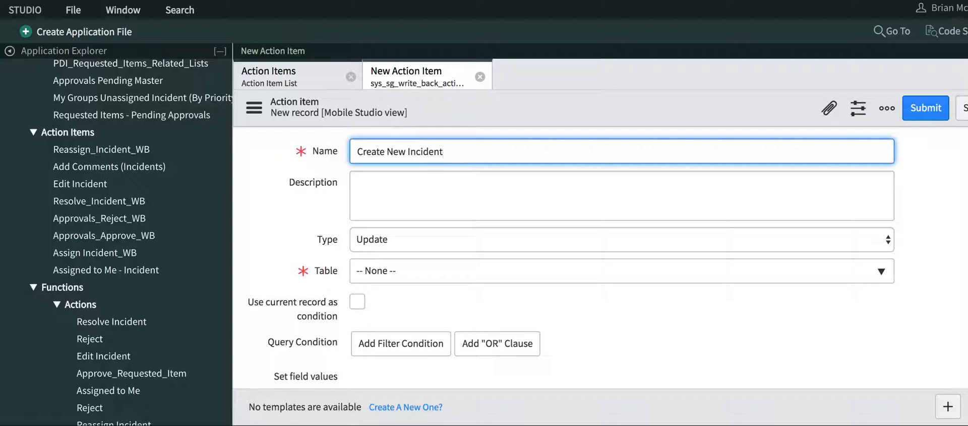
pyautogui.click(617, 239)
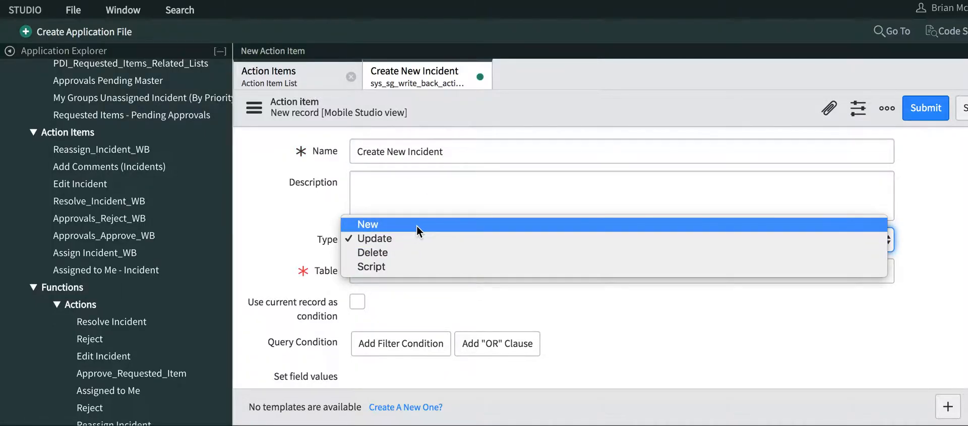
pyautogui.click(368, 224)
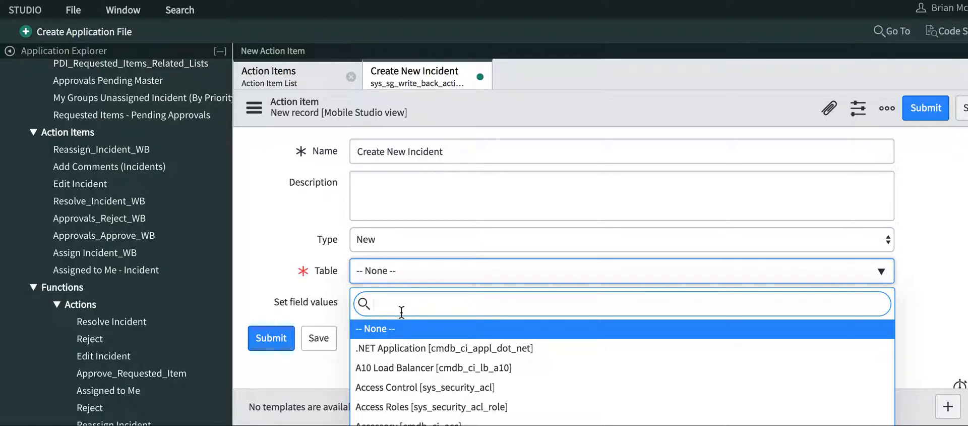
pyautogui.write('incident]')
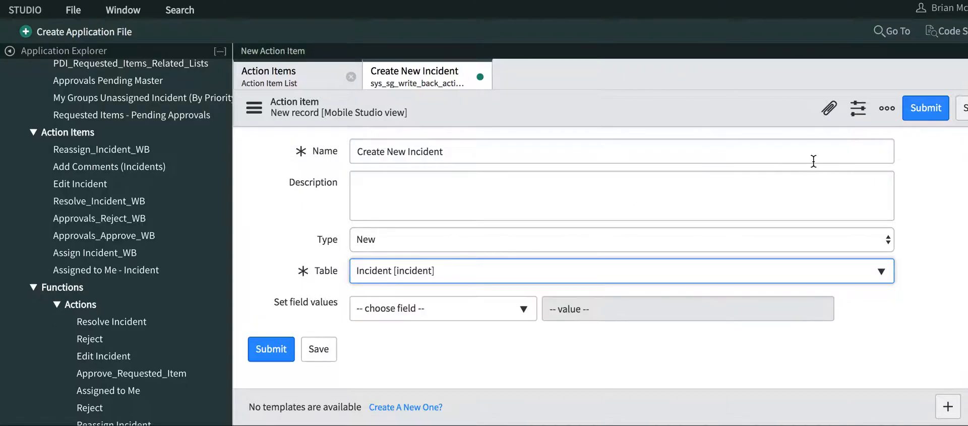
pyautogui.moveTo(468, 316)
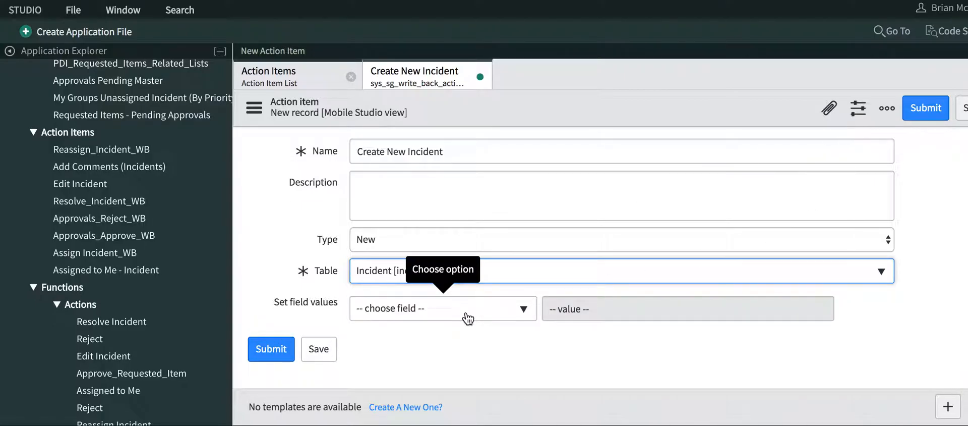
# Add Caller, Impact and Urgency as field values and save the action item.
pyautogui.click(442, 307)
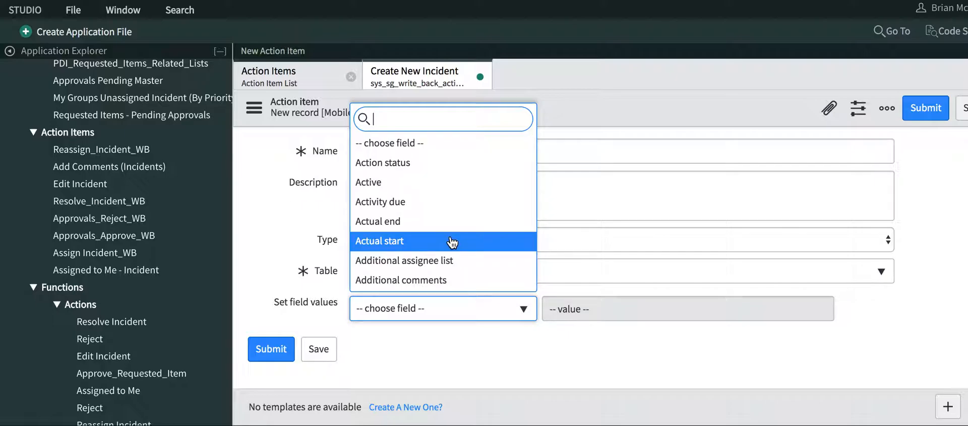
pyautogui.write('caller')
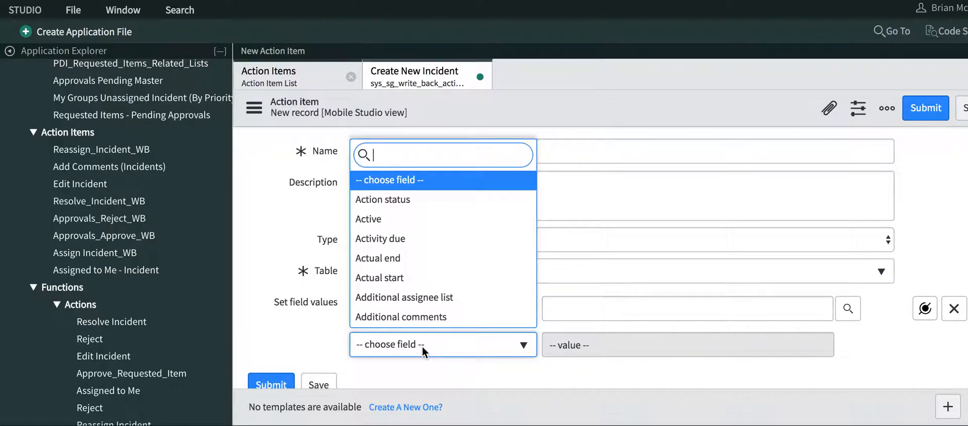
pyautogui.write('impac')
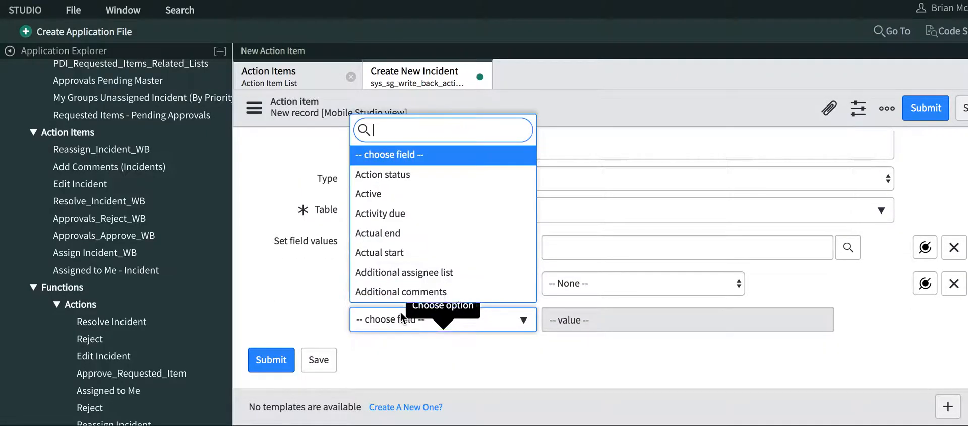
pyautogui.write('urg')
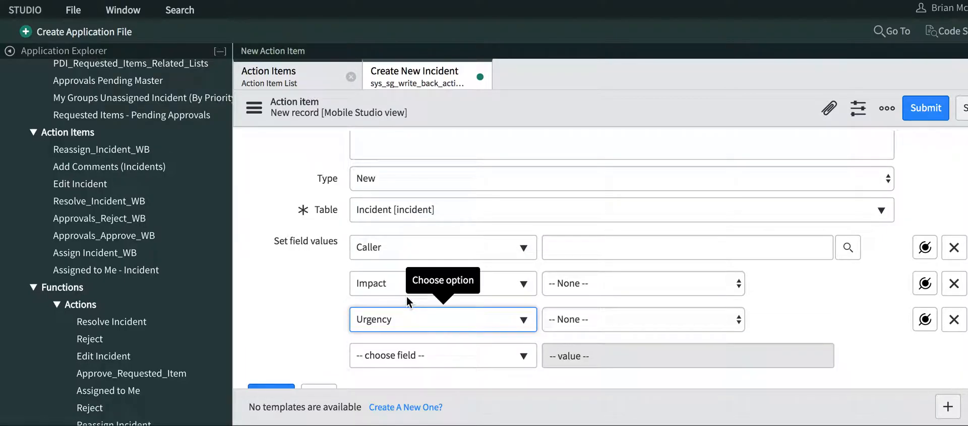
pyautogui.moveTo(926, 107)
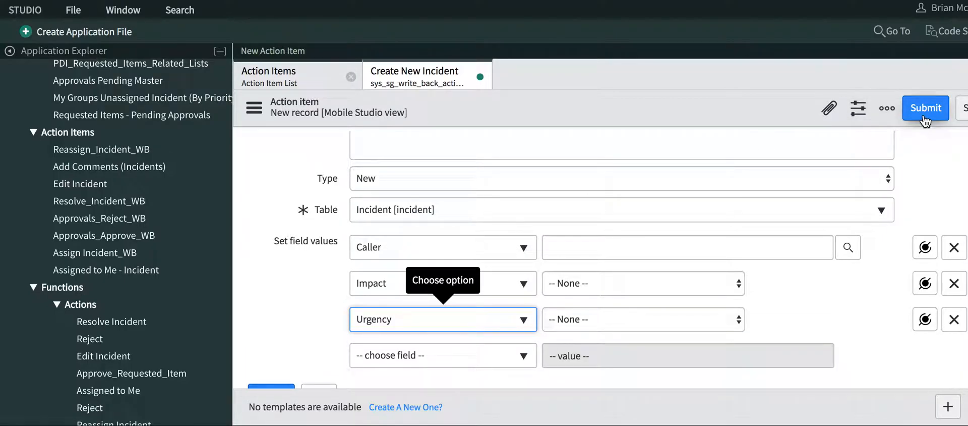
pyautogui.moveTo(693, 202)
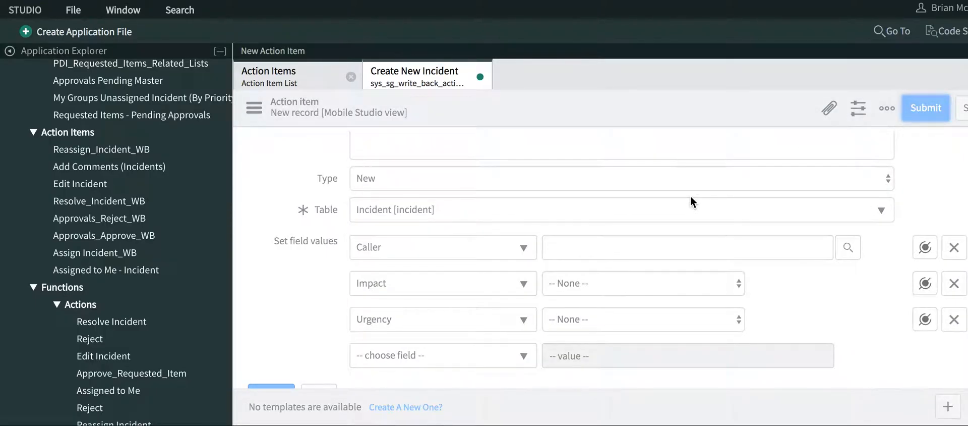
pyautogui.click(414, 71)
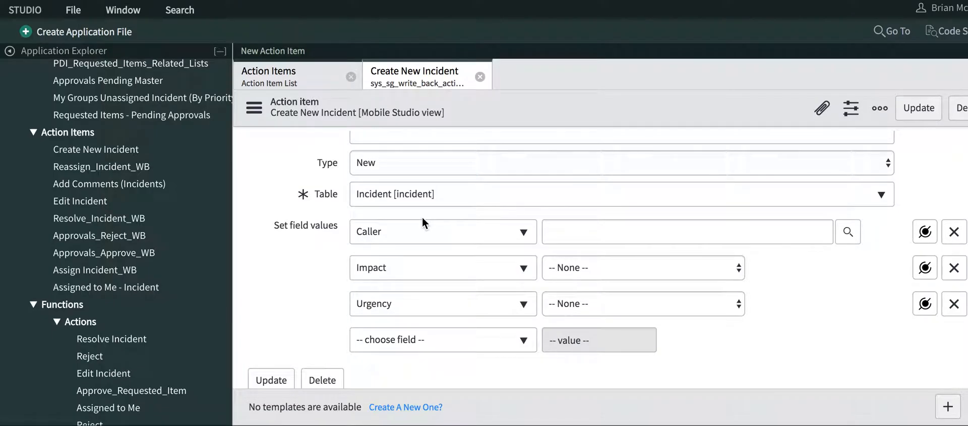
# Create a String item parameter named Caller and begin a second parameter.
pyautogui.scroll(-3)
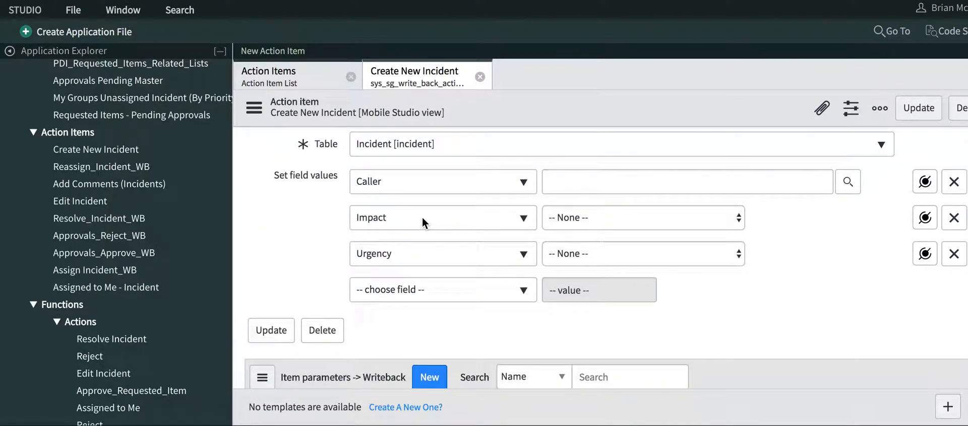
pyautogui.scroll(-3)
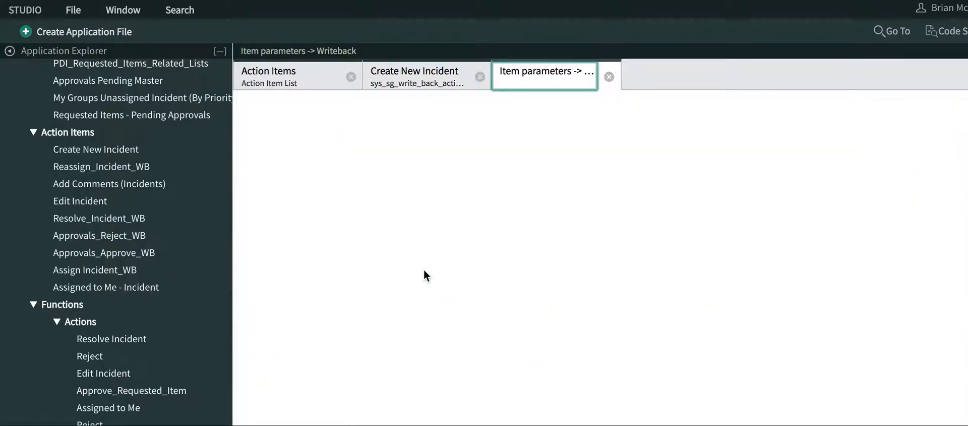
pyautogui.click(544, 74)
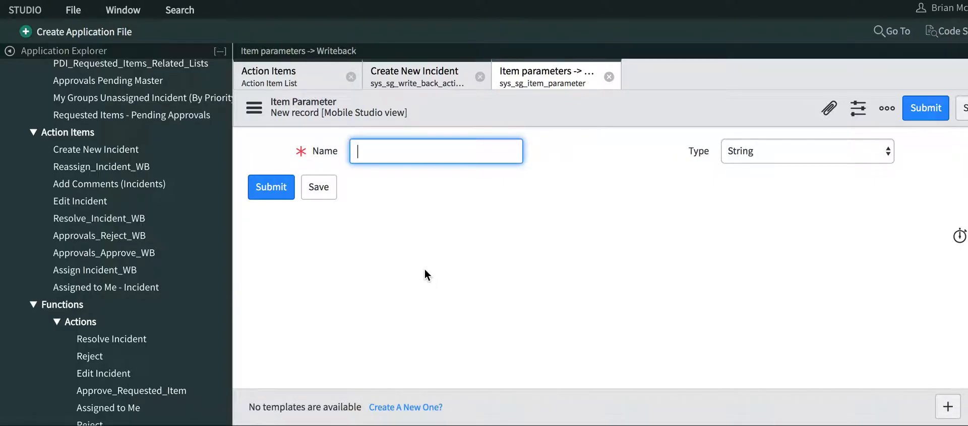
pyautogui.write('Caller')
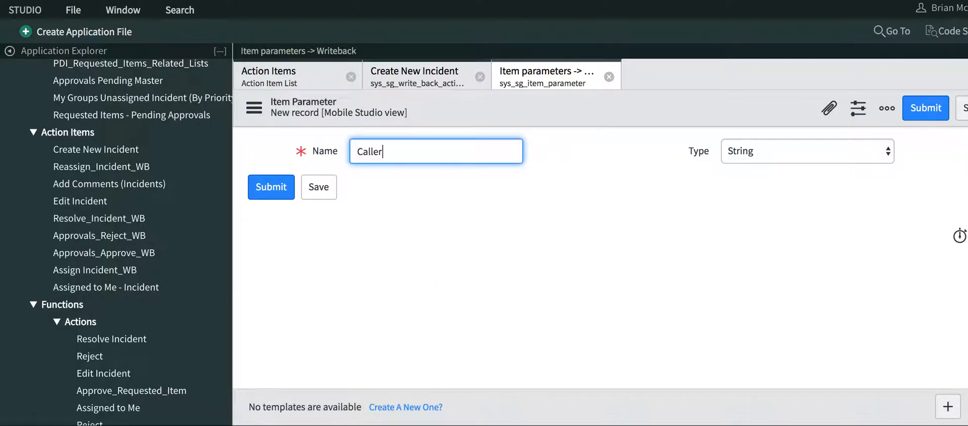
pyautogui.moveTo(817, 143)
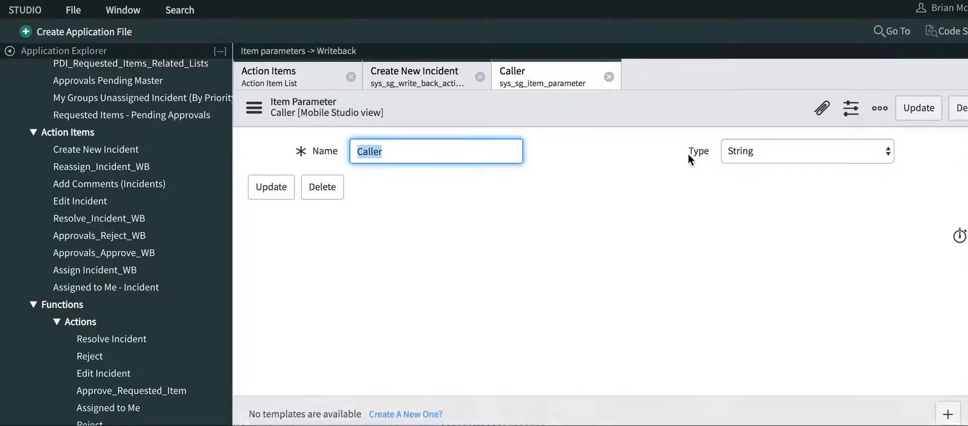
pyautogui.click(608, 77)
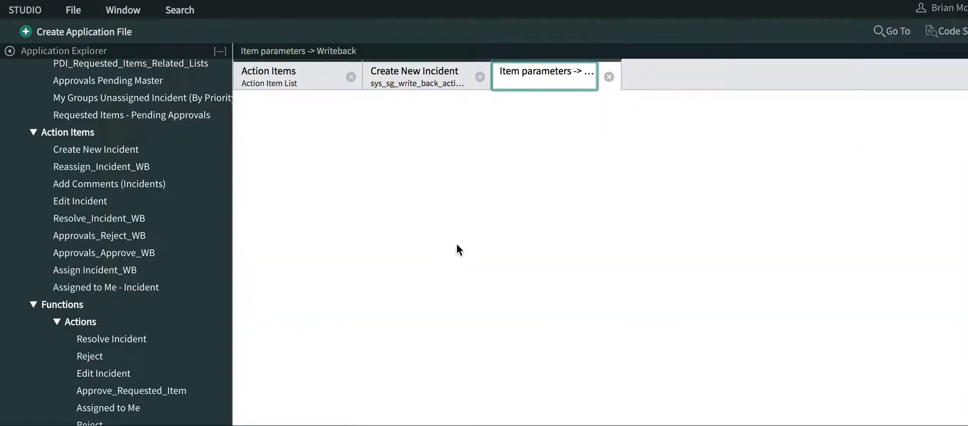
# Submit a String item parameter named Urgency and return to Create New Incident.
pyautogui.click(545, 70)
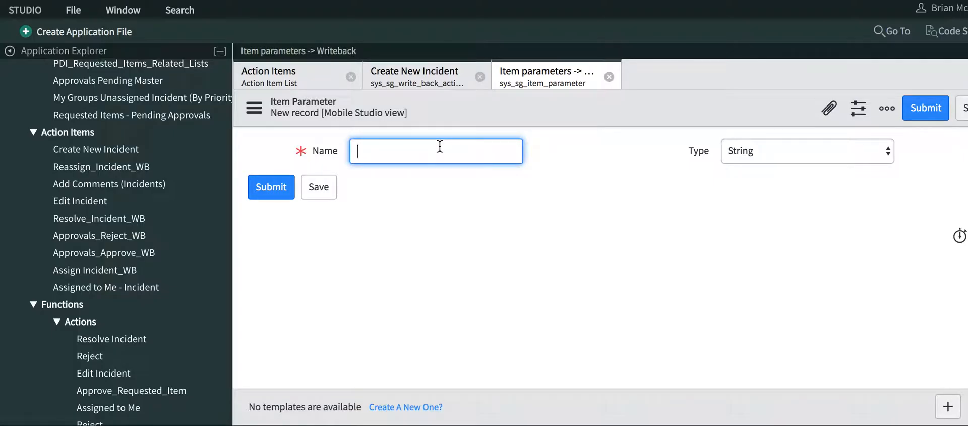
pyautogui.write('Urgency')
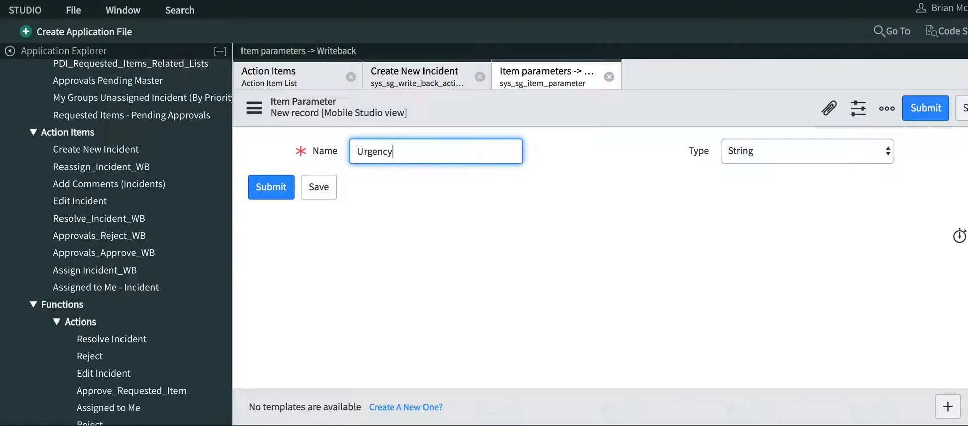
pyautogui.click(805, 151)
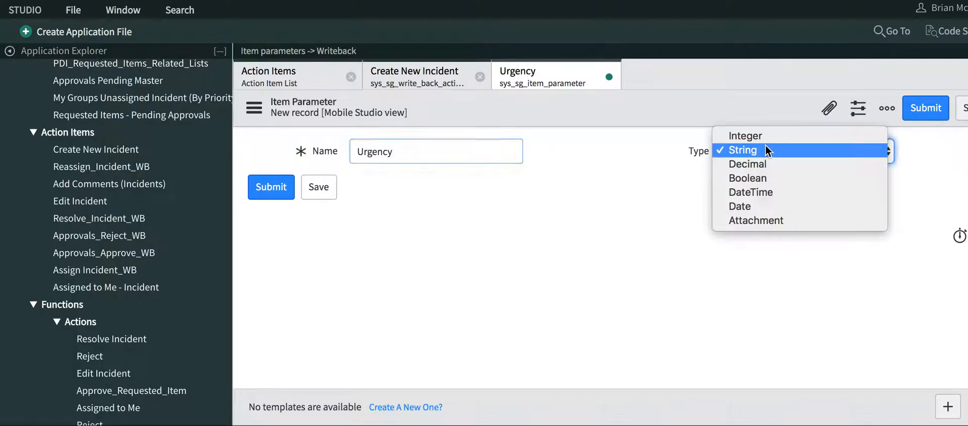
pyautogui.moveTo(770, 164)
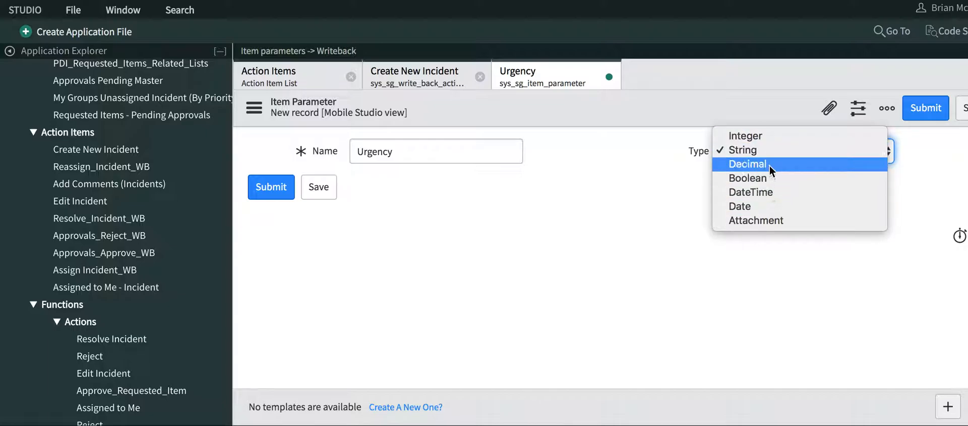
pyautogui.moveTo(769, 150)
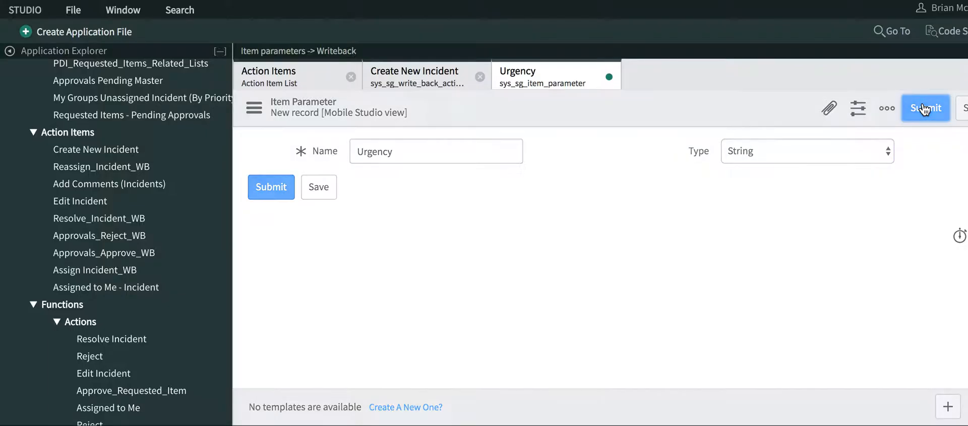
pyautogui.click(925, 107)
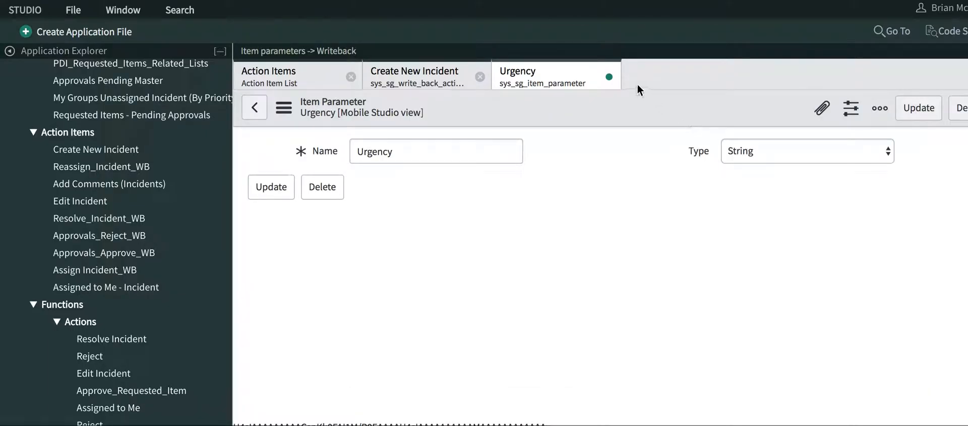
pyautogui.click(610, 76)
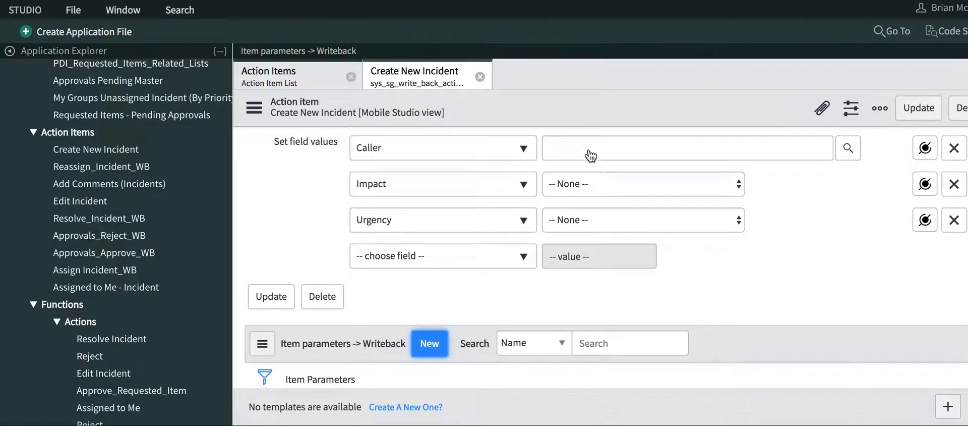
# Submit a String item parameter named Impact and close its tab.
pyautogui.scroll(-3)
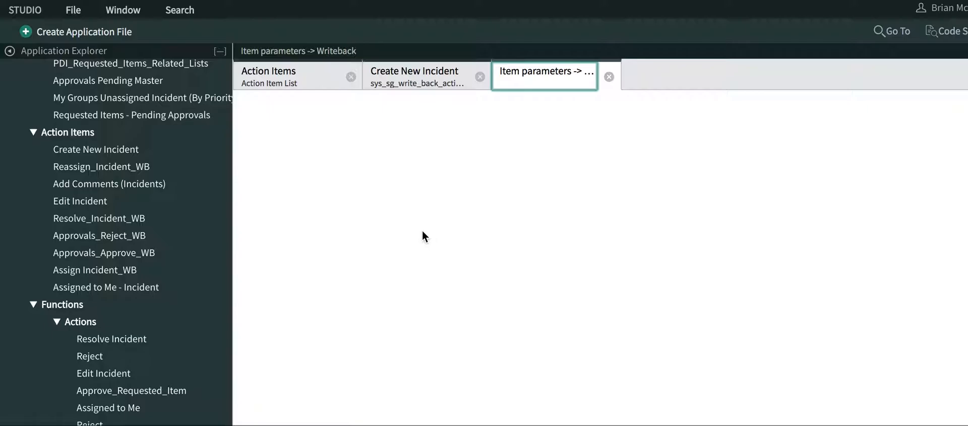
pyautogui.click(544, 71)
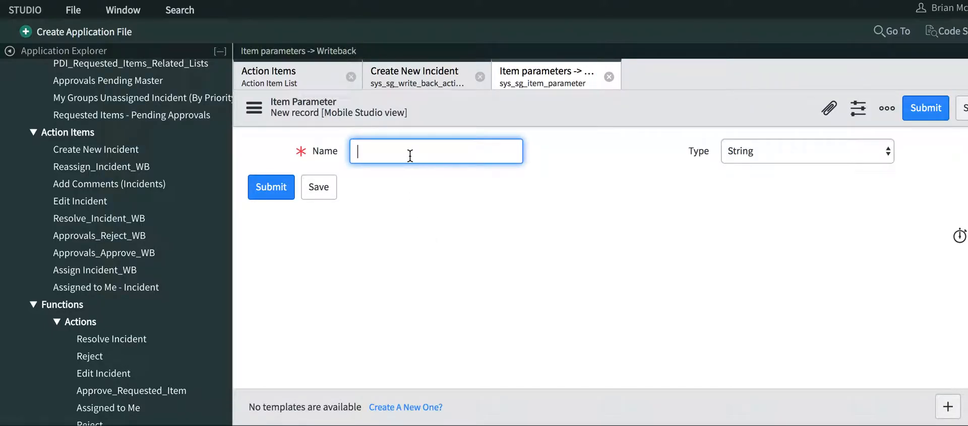
pyautogui.write('Impact')
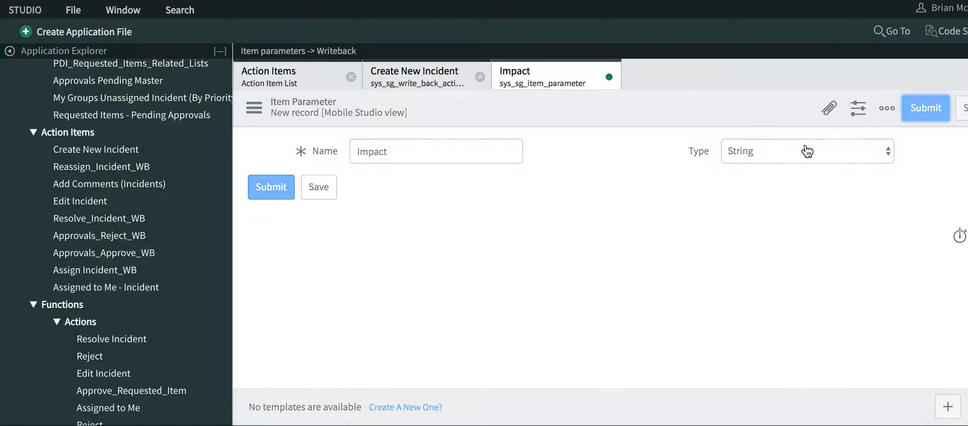
pyautogui.click(270, 187)
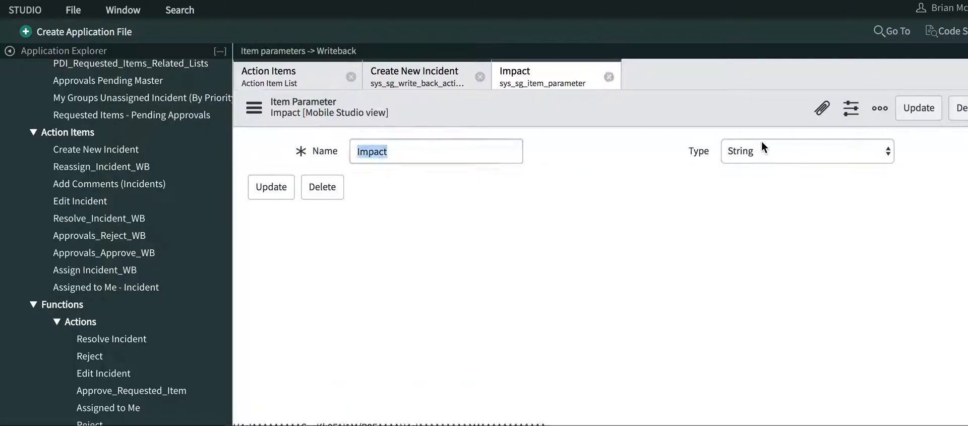
pyautogui.click(608, 76)
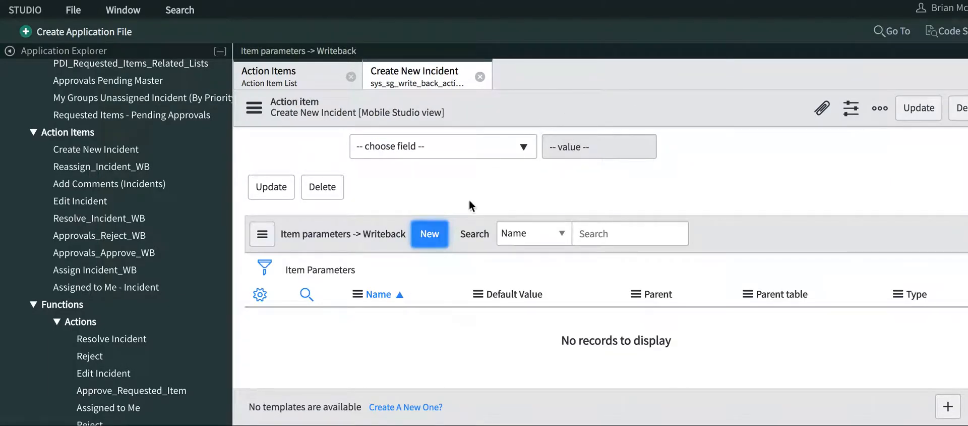
# Map the Caller, Impact and Urgency field values to their matching item parameters.
pyautogui.click(263, 268)
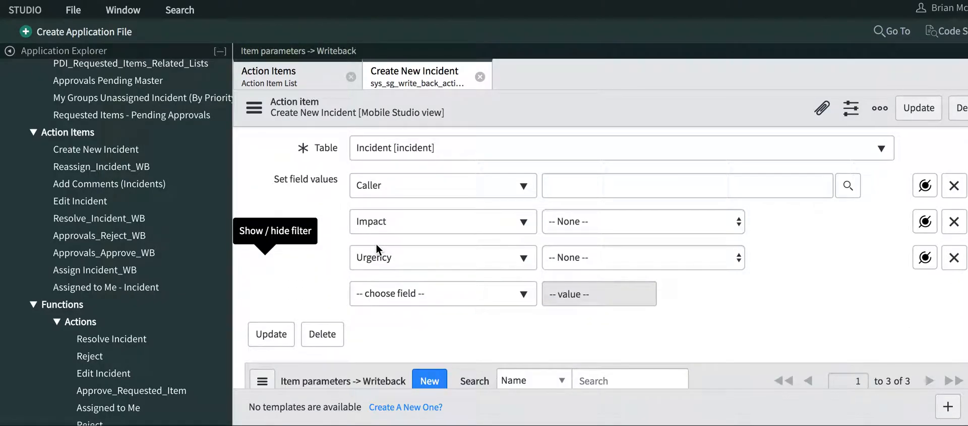
pyautogui.moveTo(514, 235)
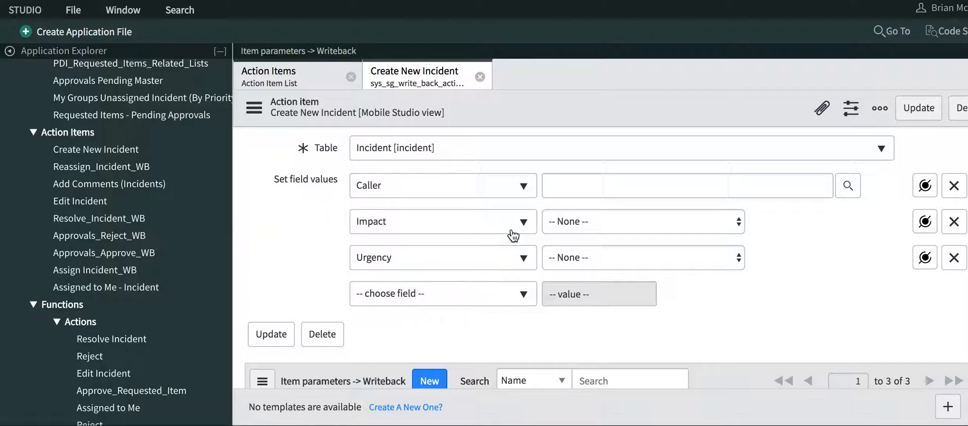
pyautogui.click(925, 185)
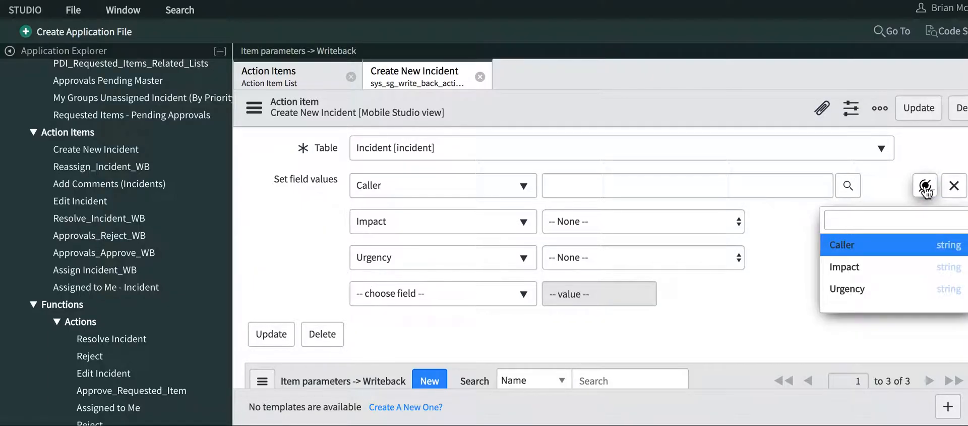
pyautogui.click(841, 244)
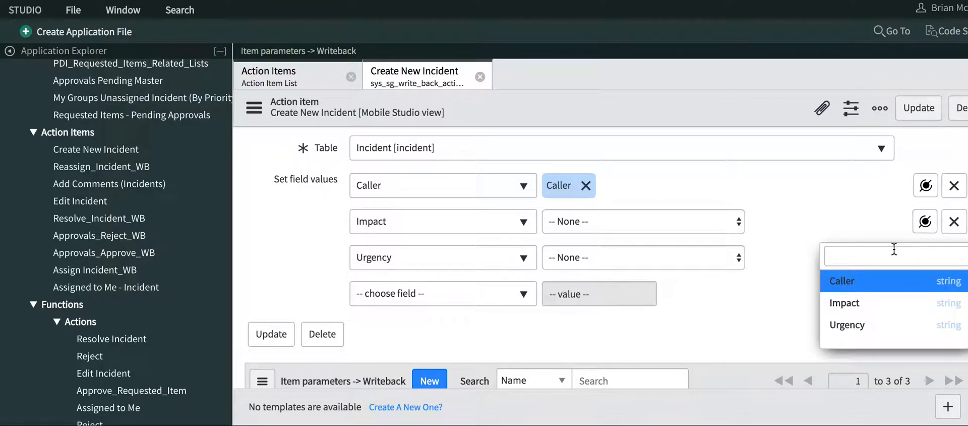
pyautogui.click(845, 302)
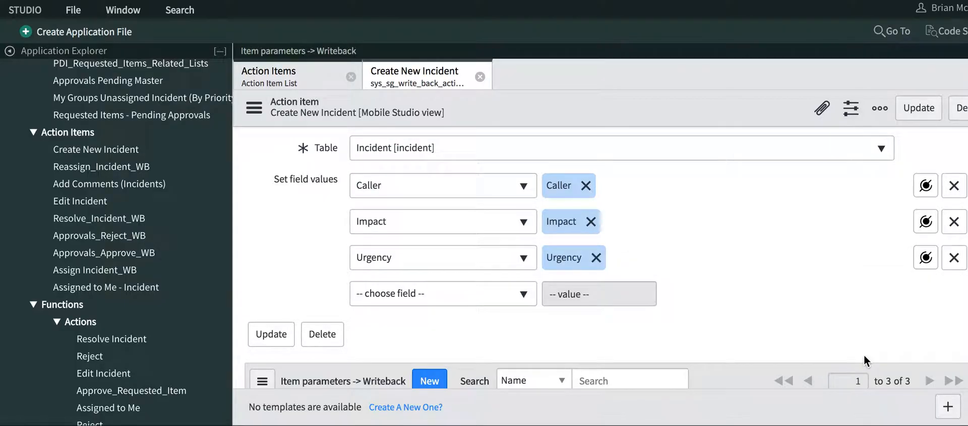
pyautogui.scroll(3)
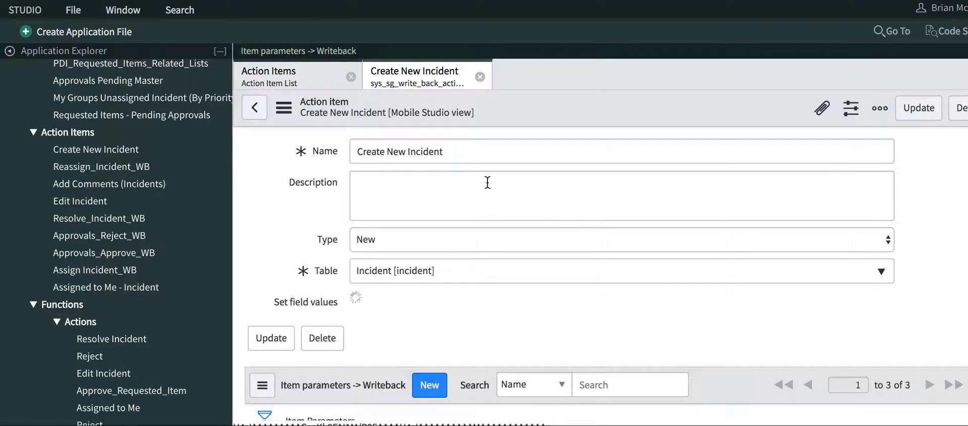
# Close the Create New Incident action item and show the Functions > Actions list.
pyautogui.click(481, 76)
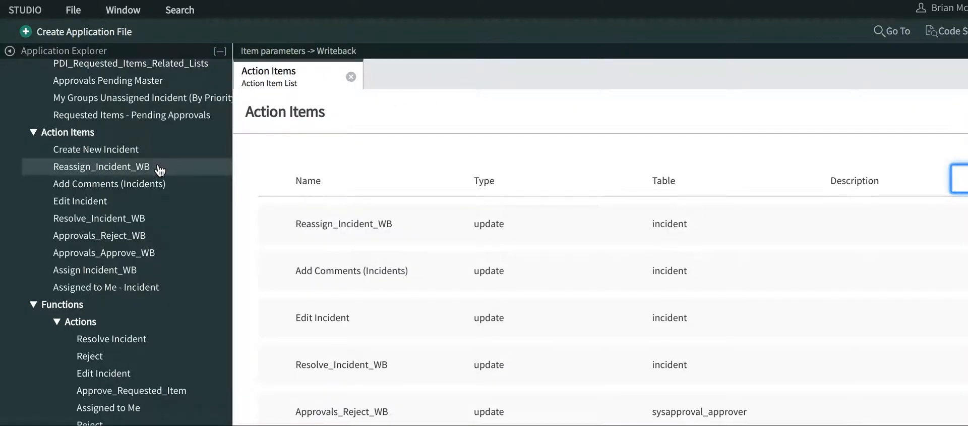
pyautogui.scroll(-3)
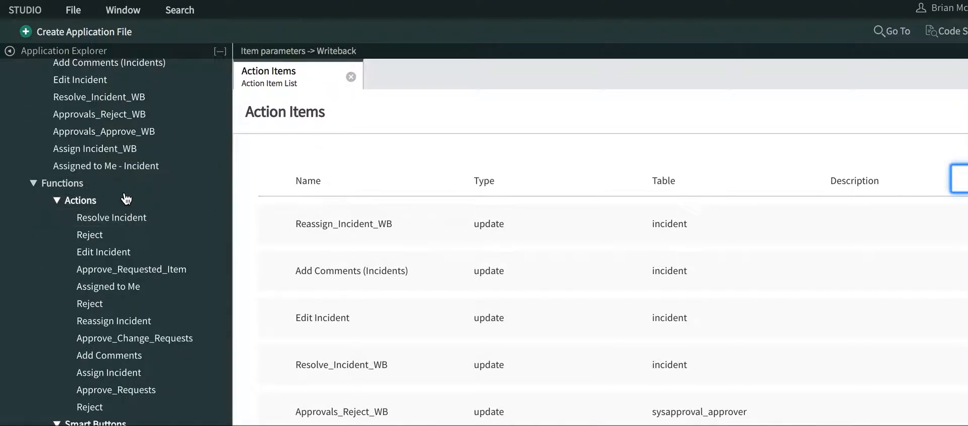
pyautogui.click(219, 202)
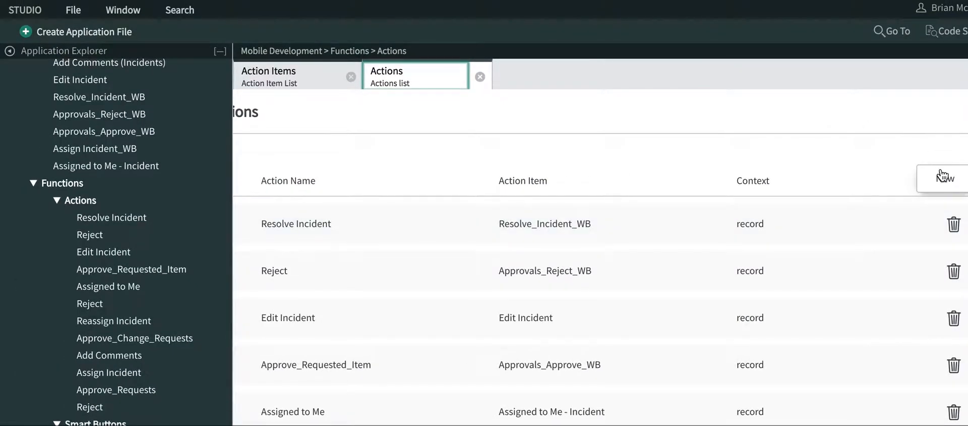
# Create a new function action named 'Create New Incident'.
pyautogui.click(943, 178)
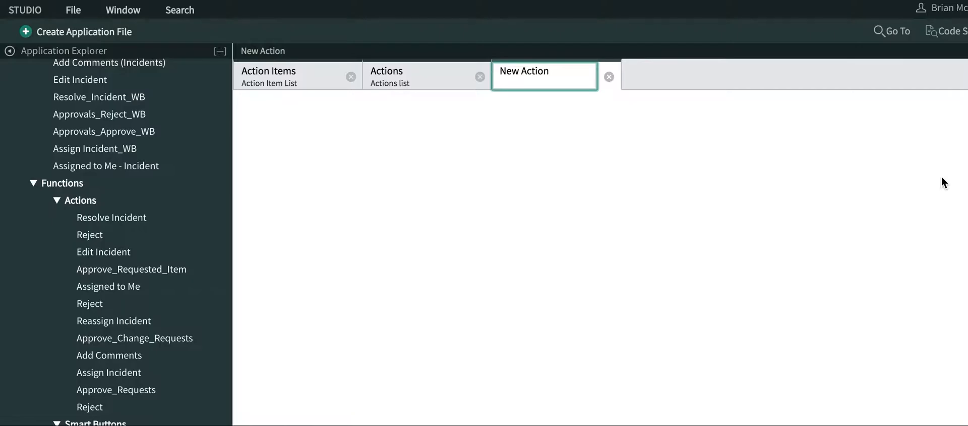
pyautogui.click(523, 71)
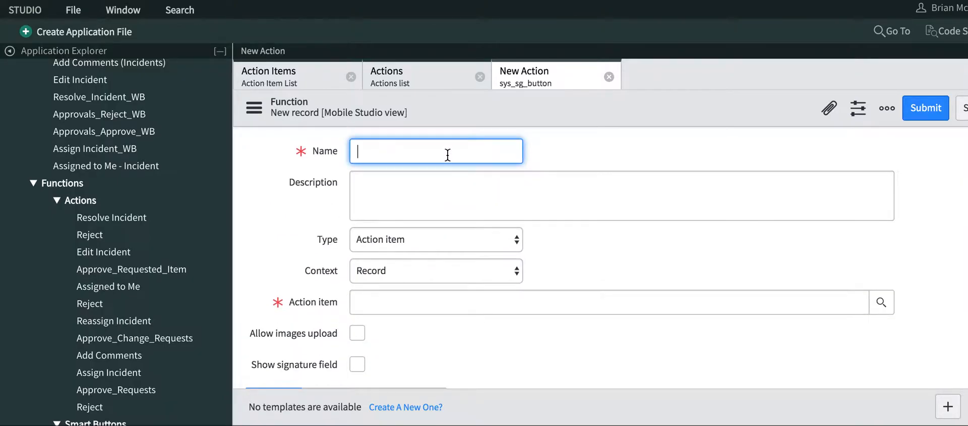
pyautogui.write('Creat')
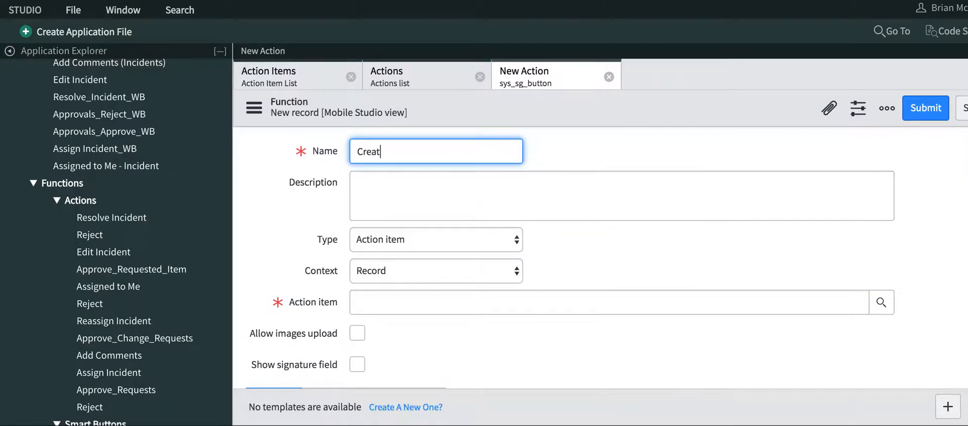
pyautogui.write('e')
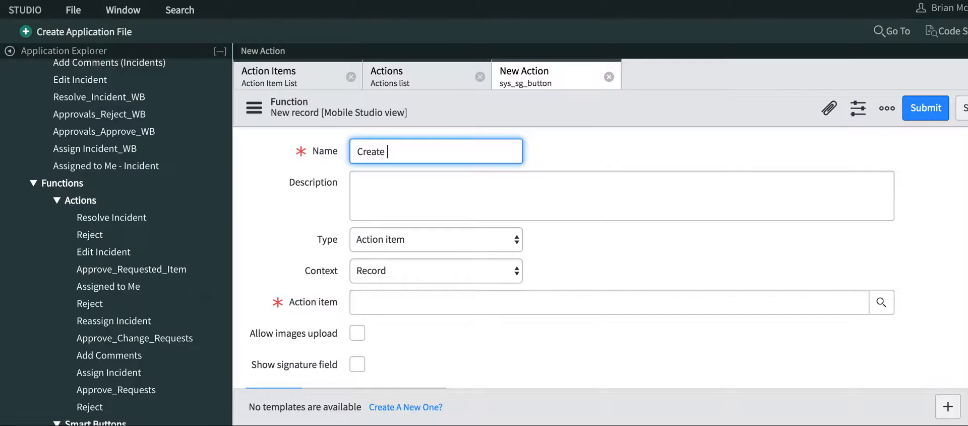
pyautogui.write('New Incid')
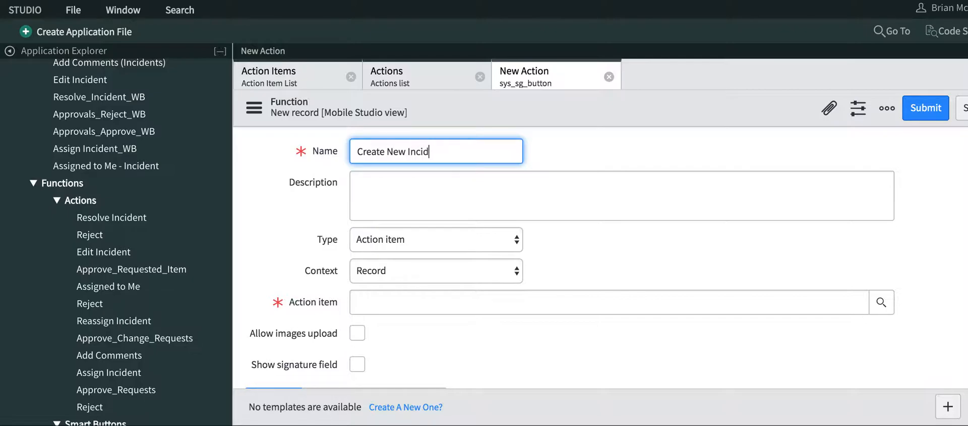
pyautogui.write('ent')
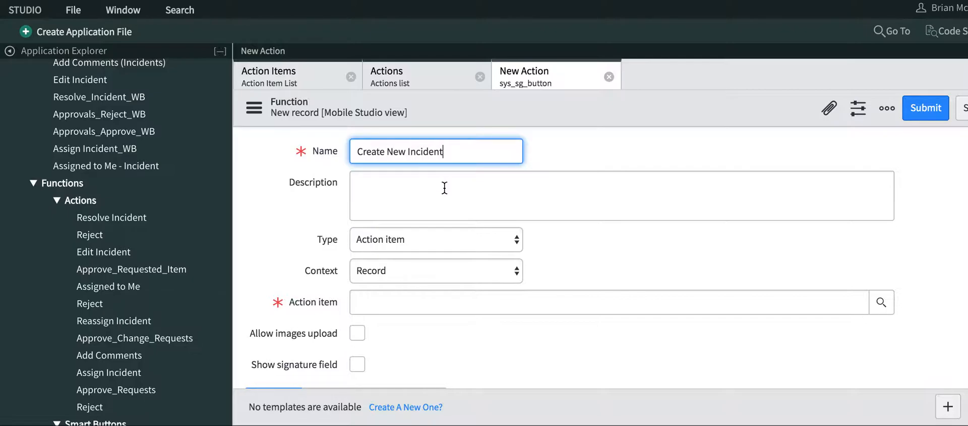
# Keep type Action item, set Context to Global, and link the Create New Incident action item.
pyautogui.click(435, 239)
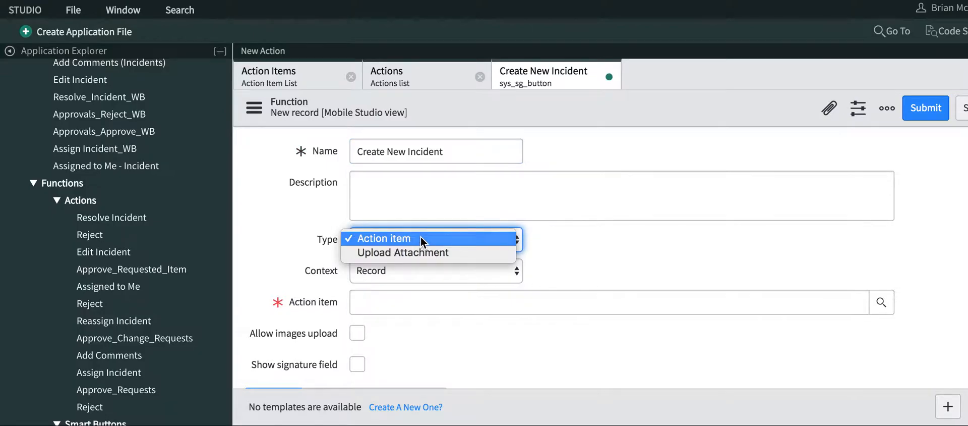
pyautogui.click(384, 238)
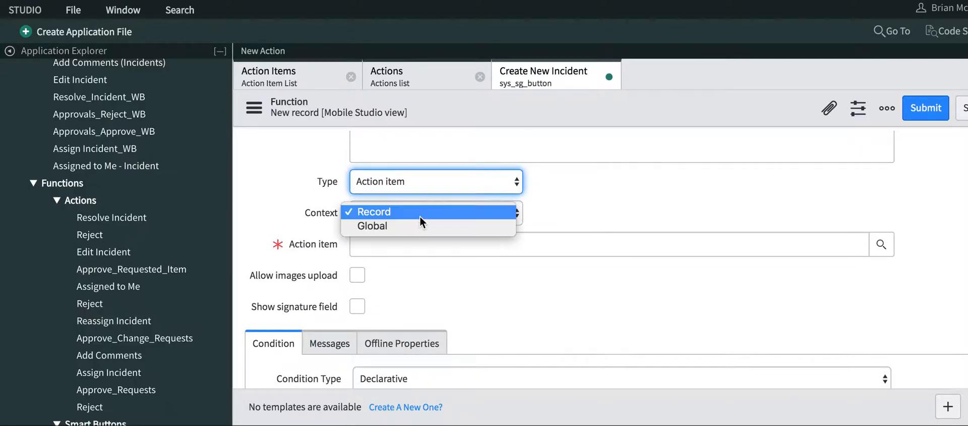
pyautogui.click(372, 226)
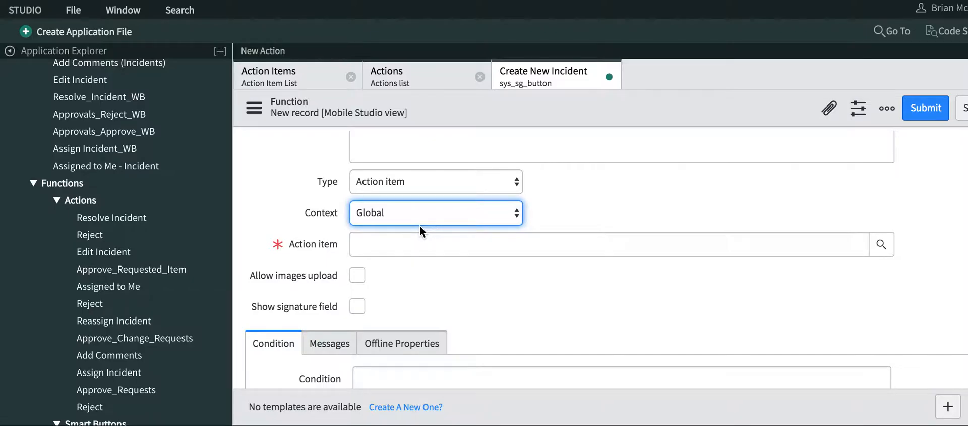
pyautogui.click(608, 244)
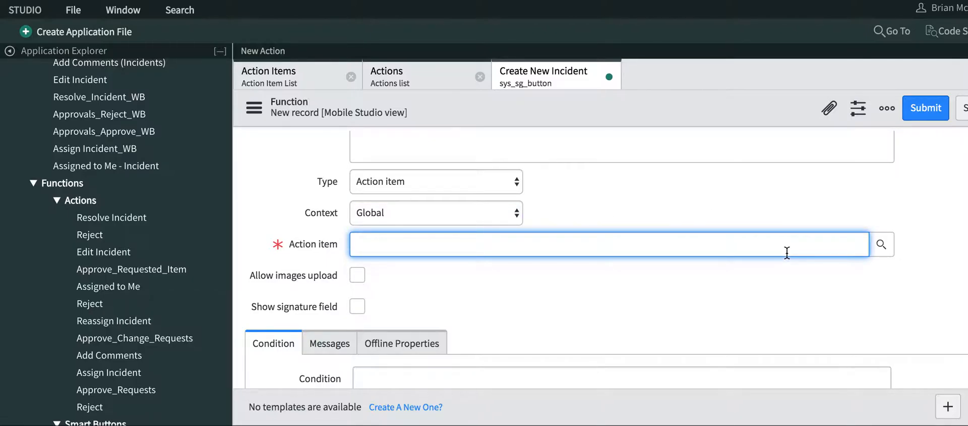
pyautogui.write('cr')
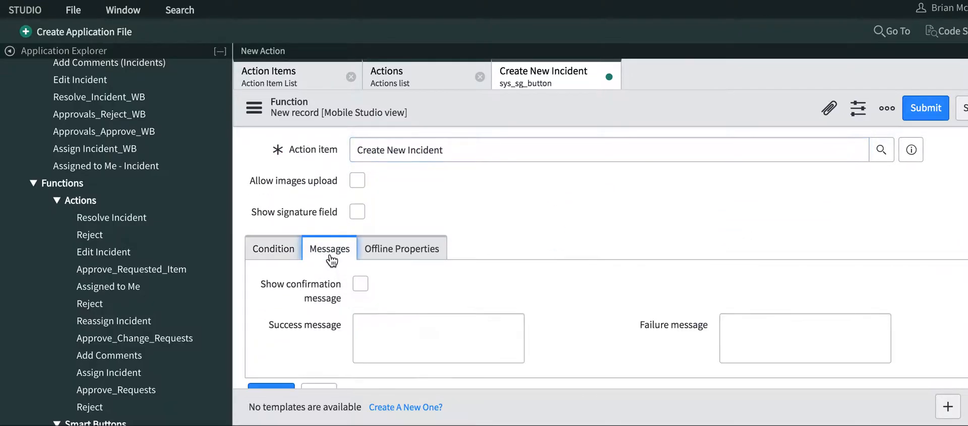
pyautogui.moveTo(401, 319)
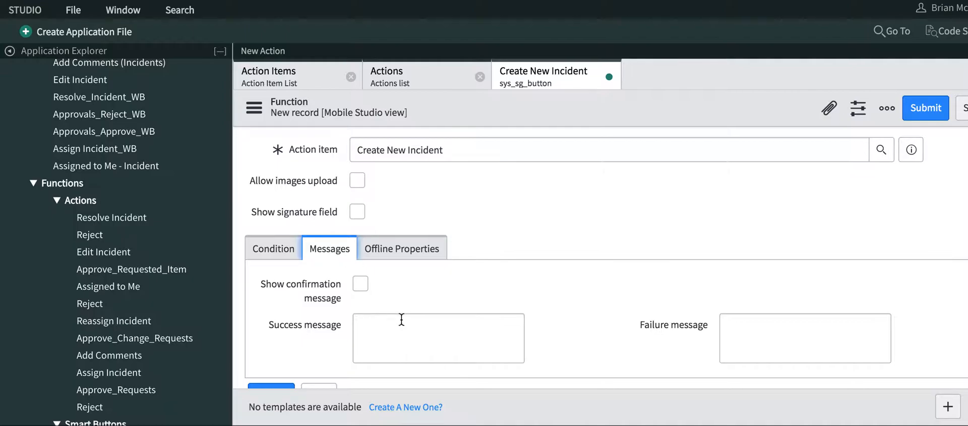
# Write the function's success message saying the incident was successfully created.
pyautogui.click(438, 338)
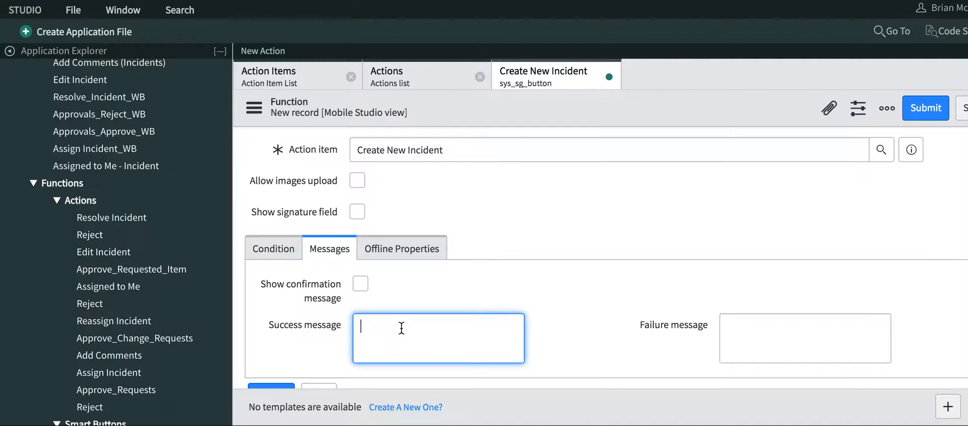
pyautogui.write('Incident Succe')
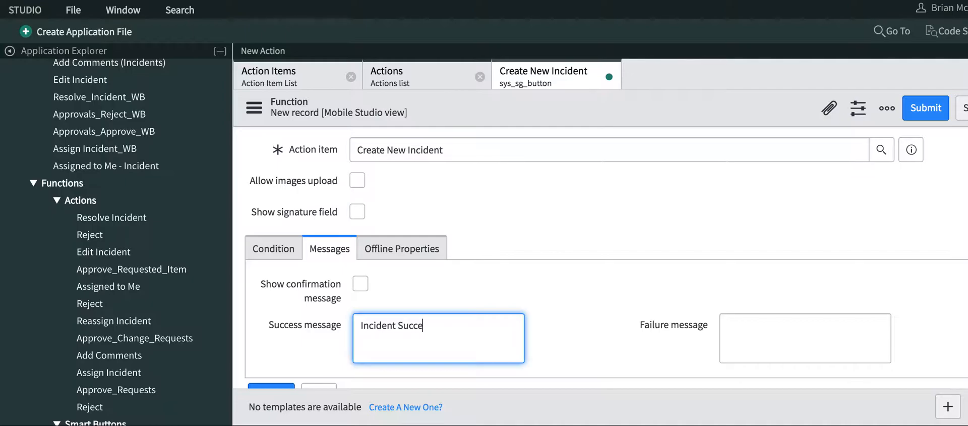
pyautogui.write('ssfully')
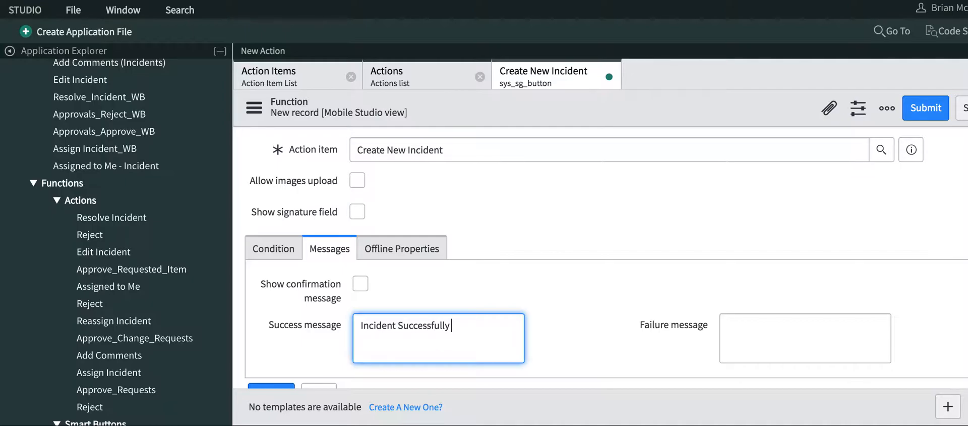
pyautogui.write('Created')
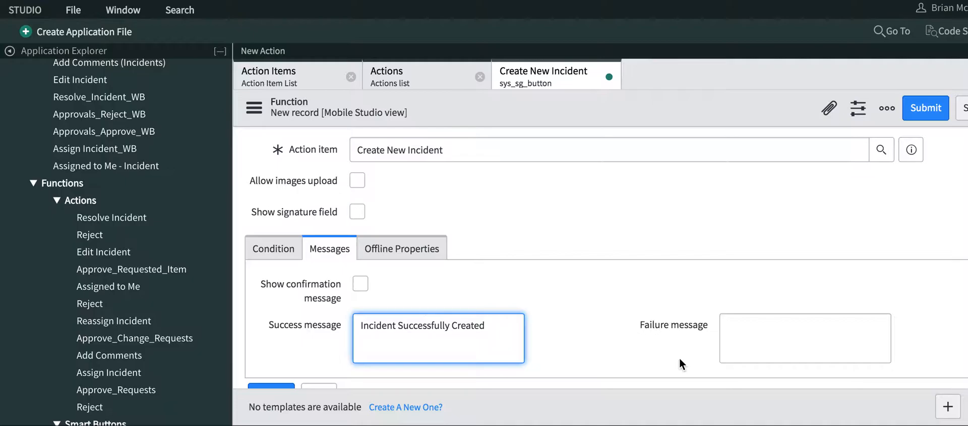
# Enter the failure message 'Incident was not created'.
pyautogui.write('Incid')
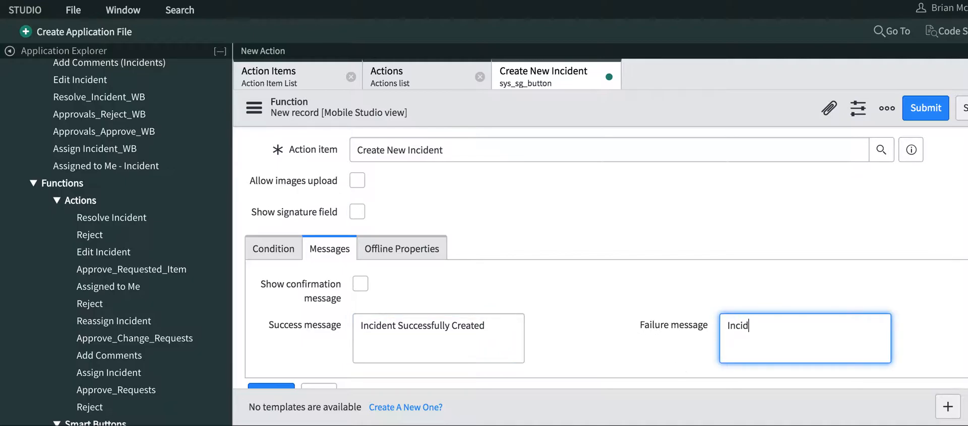
pyautogui.write('ent')
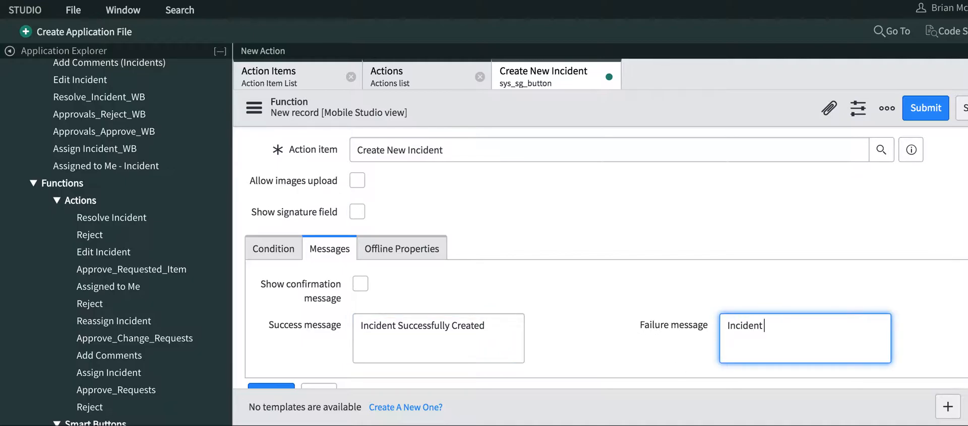
pyautogui.write('was not')
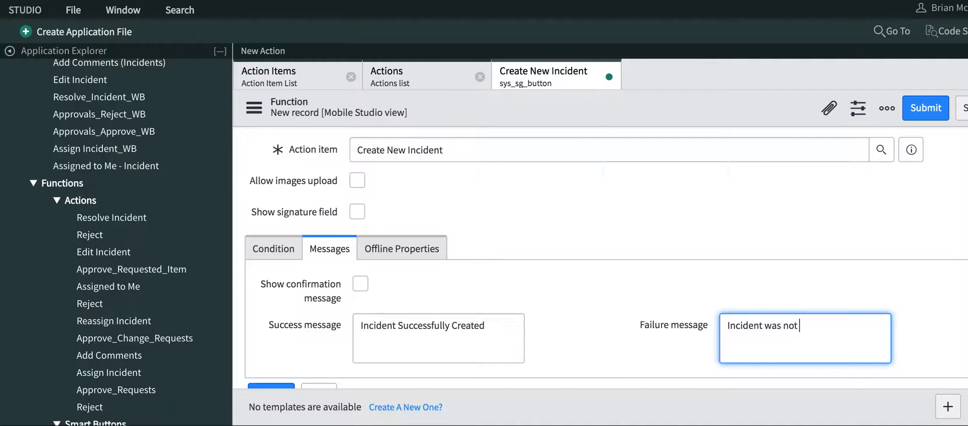
pyautogui.write('crea')
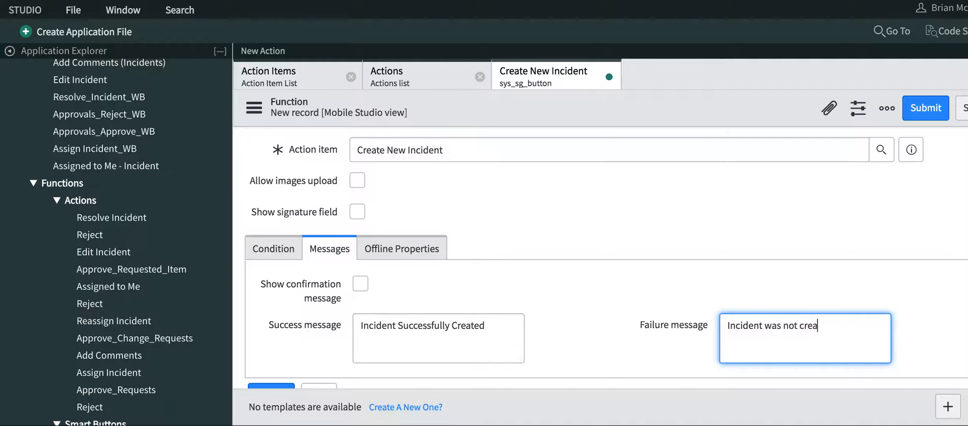
pyautogui.write('ted')
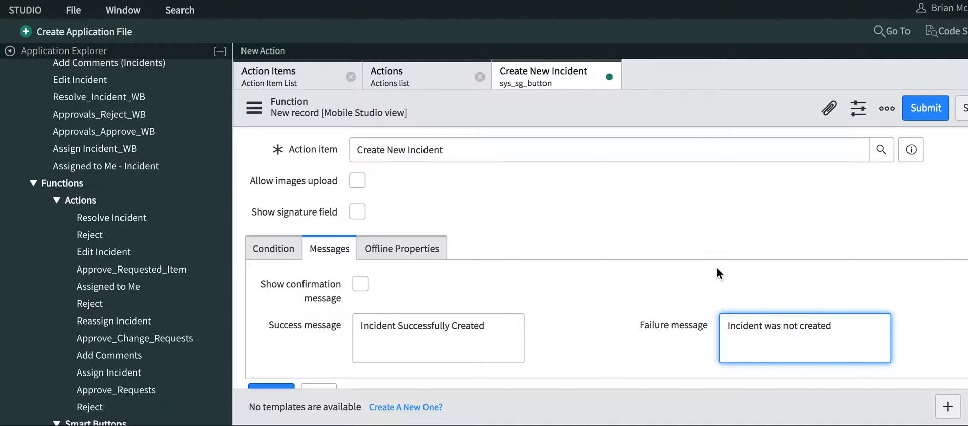
pyautogui.scroll(-3)
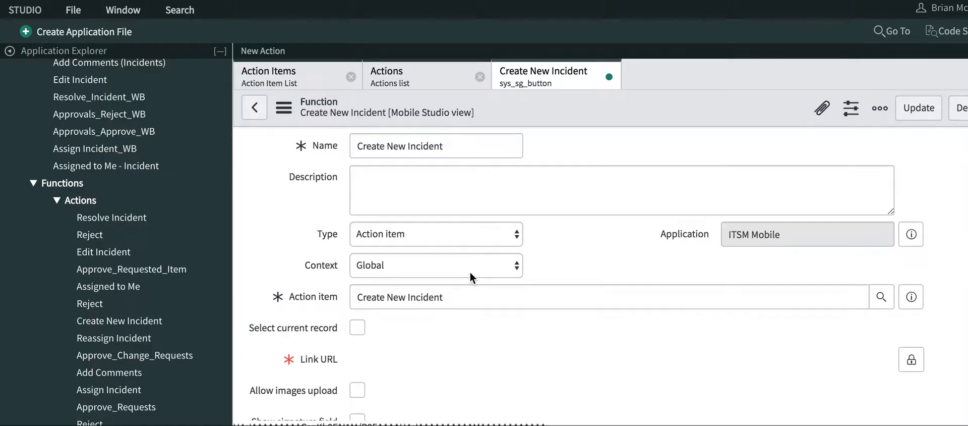
# Scroll the Create New Incident function down to its UI parameters related list.
pyautogui.scroll(-3)
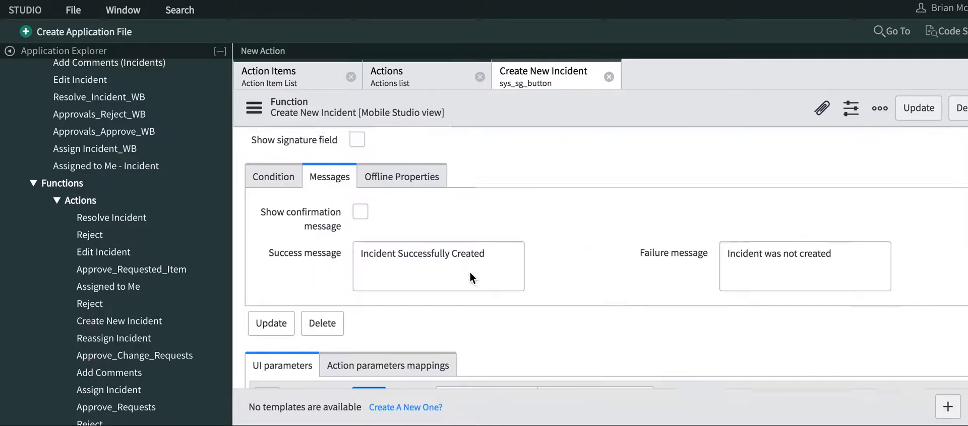
pyautogui.scroll(-3)
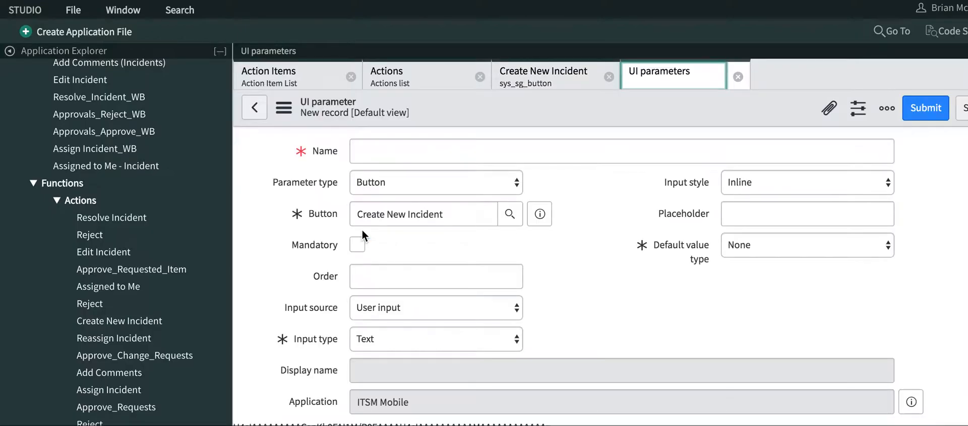
# Name the parameter Caller with user input, SearchList input type and Contains search.
pyautogui.click(621, 151)
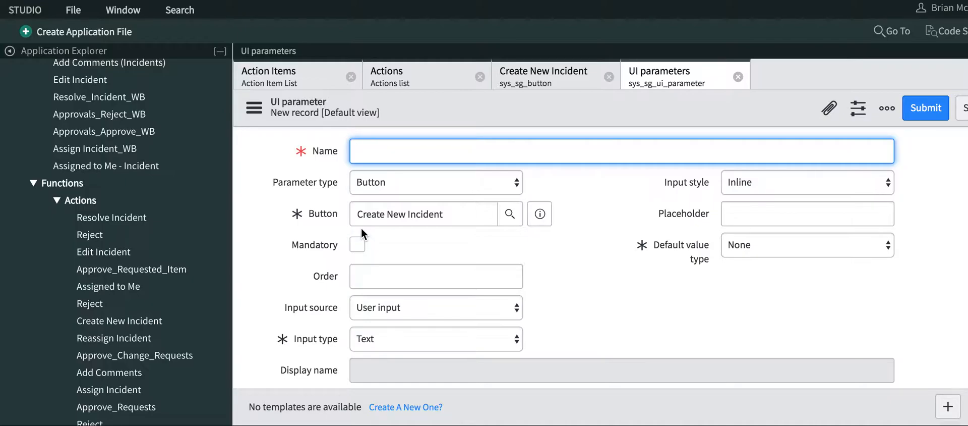
pyautogui.write('Caller')
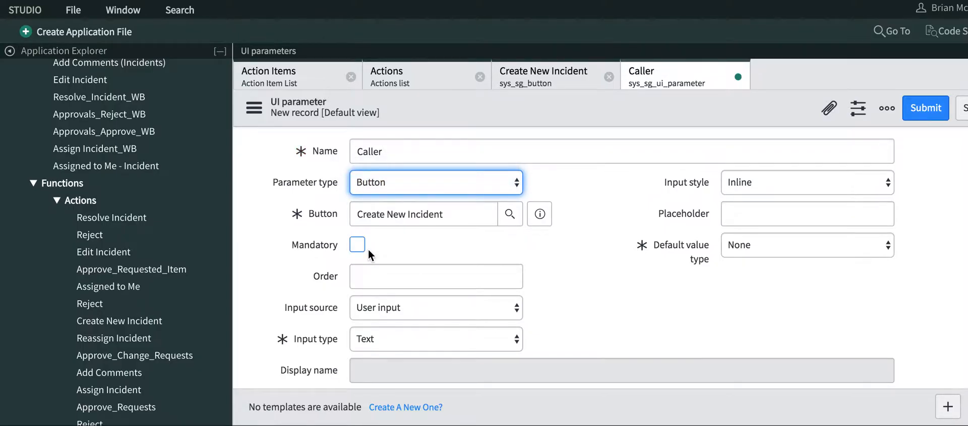
pyautogui.click(436, 307)
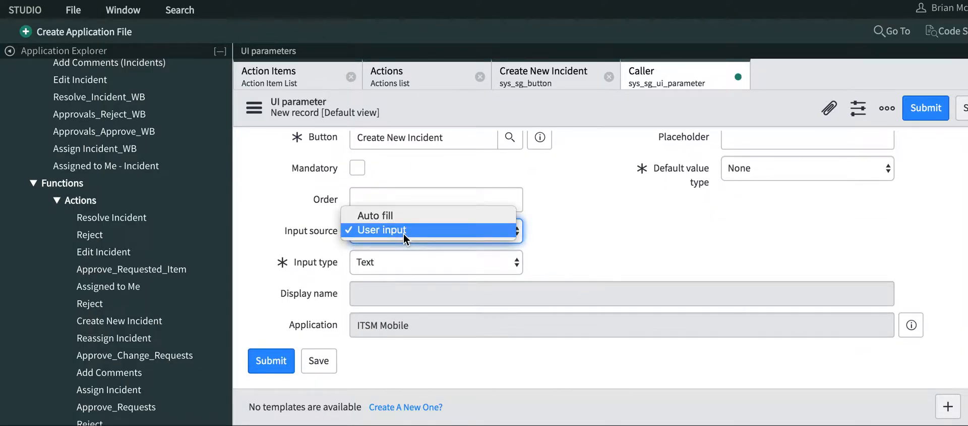
pyautogui.click(379, 230)
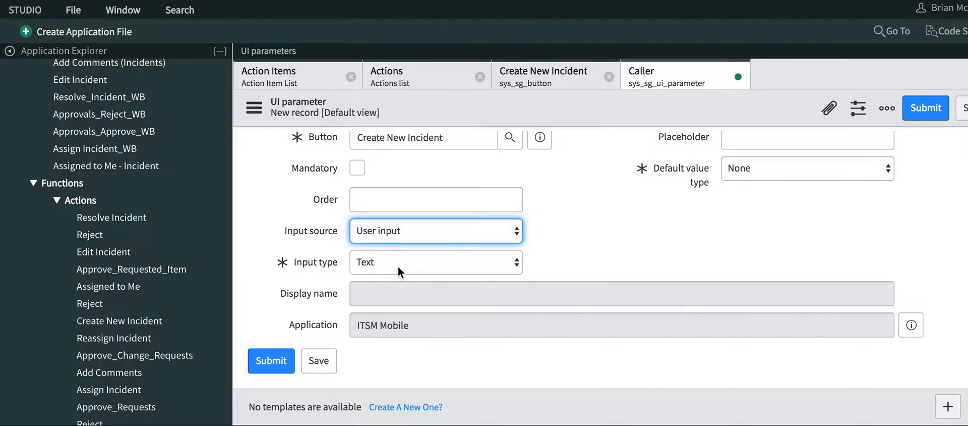
pyautogui.click(435, 262)
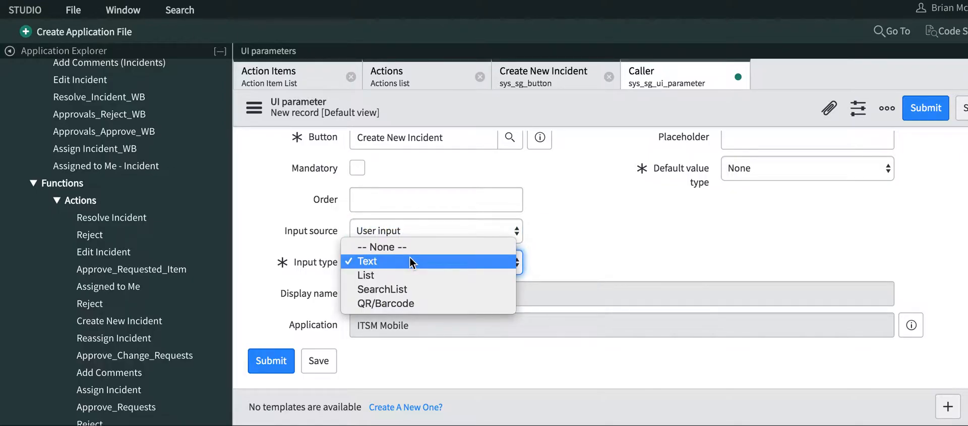
pyautogui.click(382, 289)
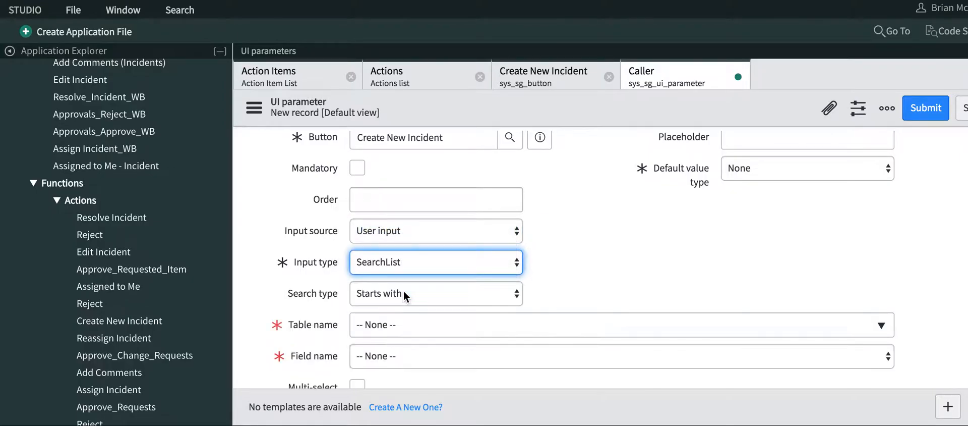
pyautogui.click(435, 293)
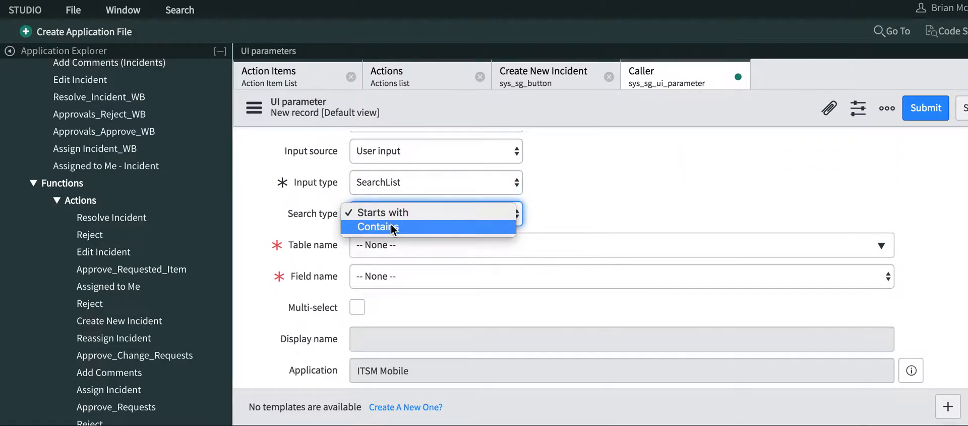
pyautogui.click(375, 227)
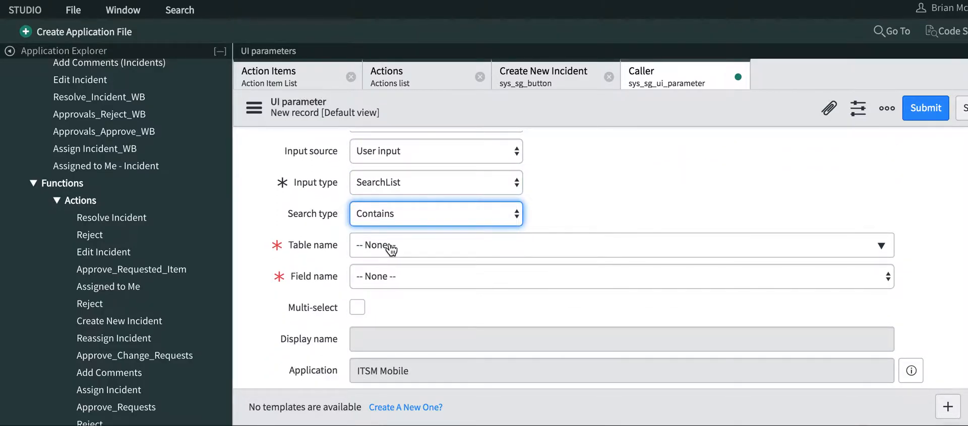
# Point the Caller parameter at the Incident table's Caller field, then close the record.
pyautogui.click(618, 245)
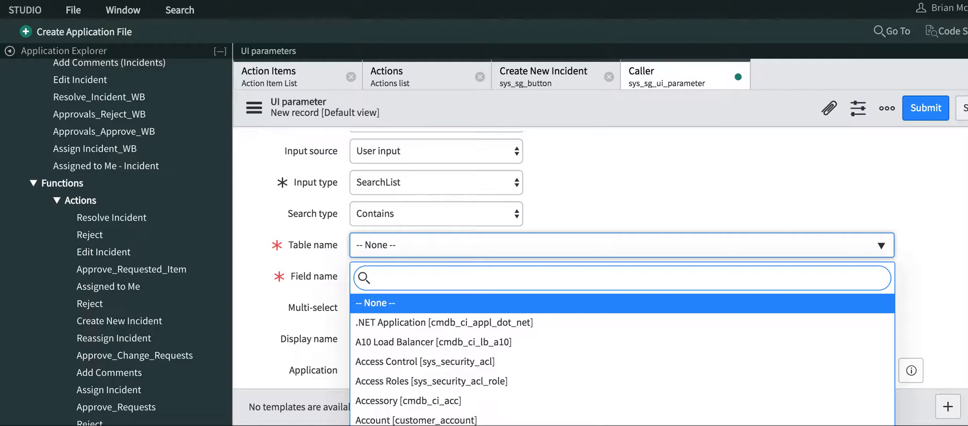
pyautogui.write('incident')
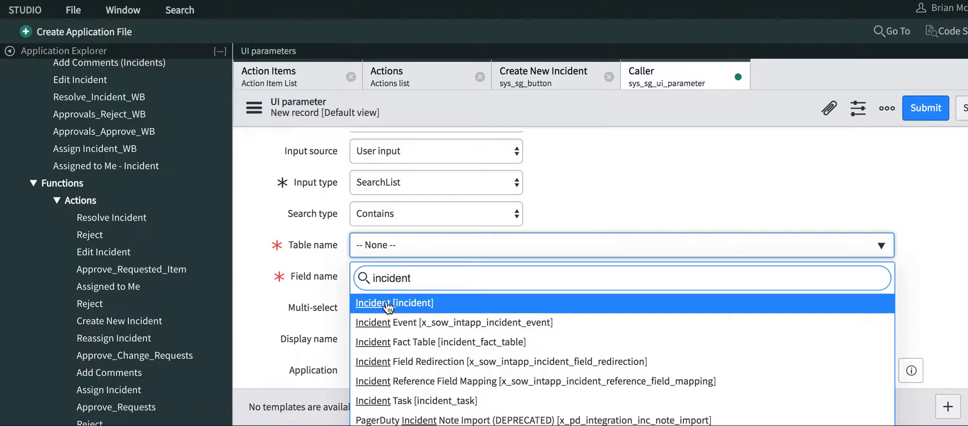
pyautogui.click(394, 302)
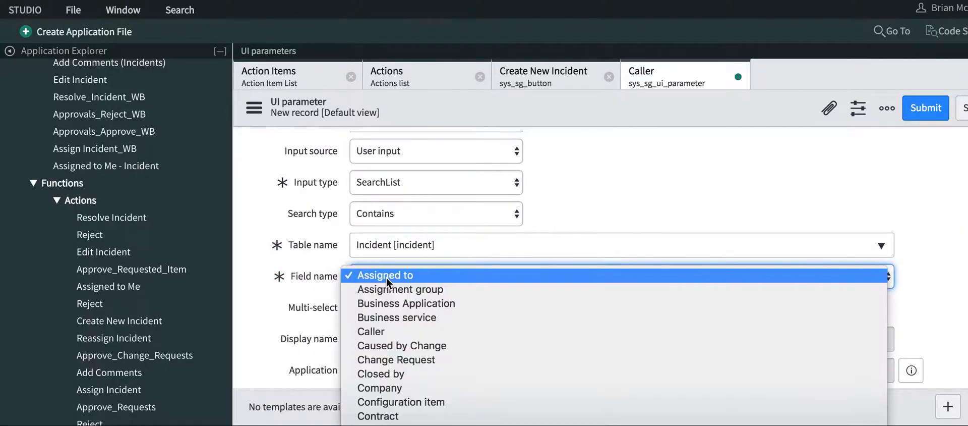
pyautogui.moveTo(371, 332)
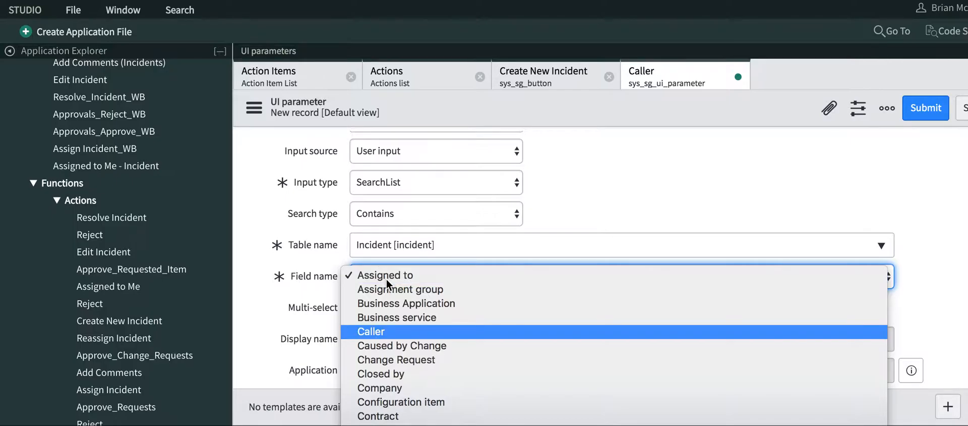
pyautogui.click(370, 331)
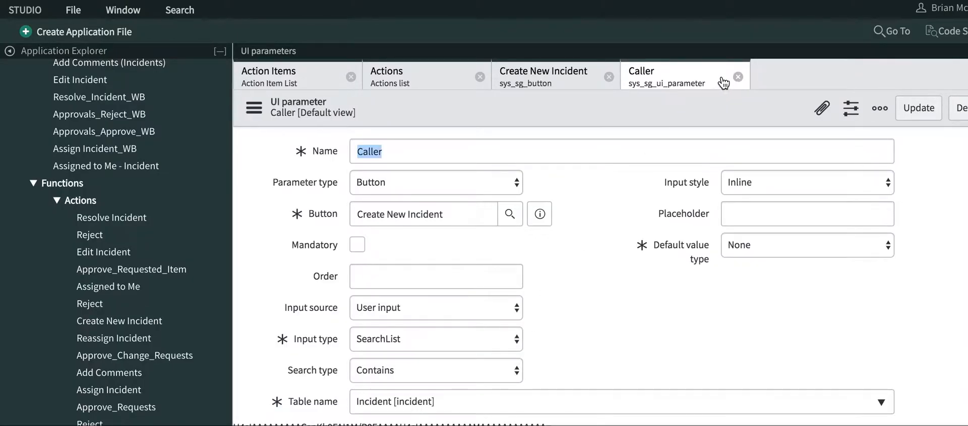
pyautogui.click(737, 77)
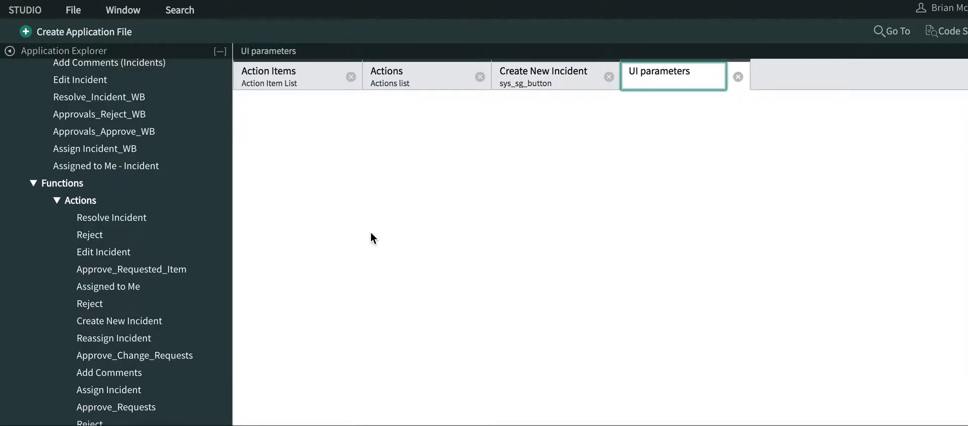
# Name the second parameter Impact: Button type, user input source, List input type.
pyautogui.click(659, 71)
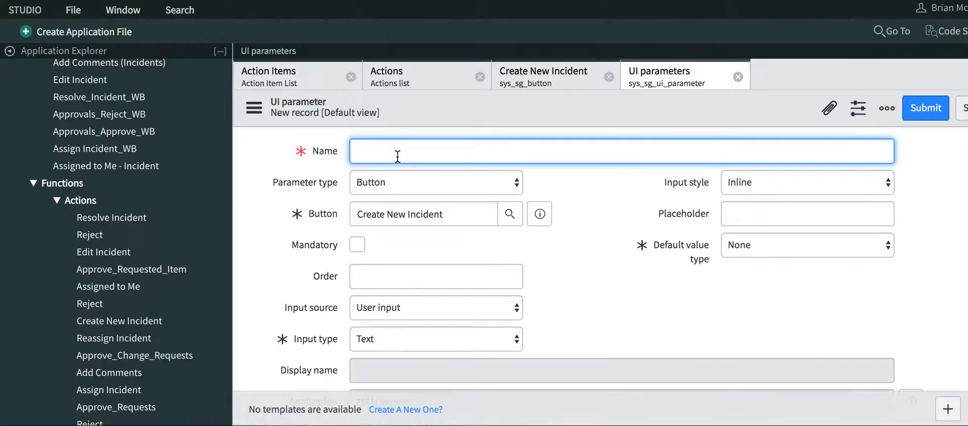
pyautogui.write('Impac')
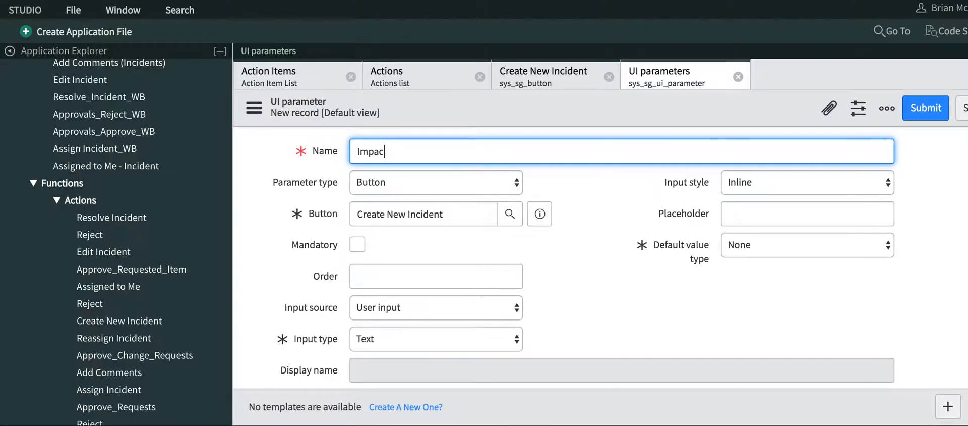
pyautogui.click(435, 182)
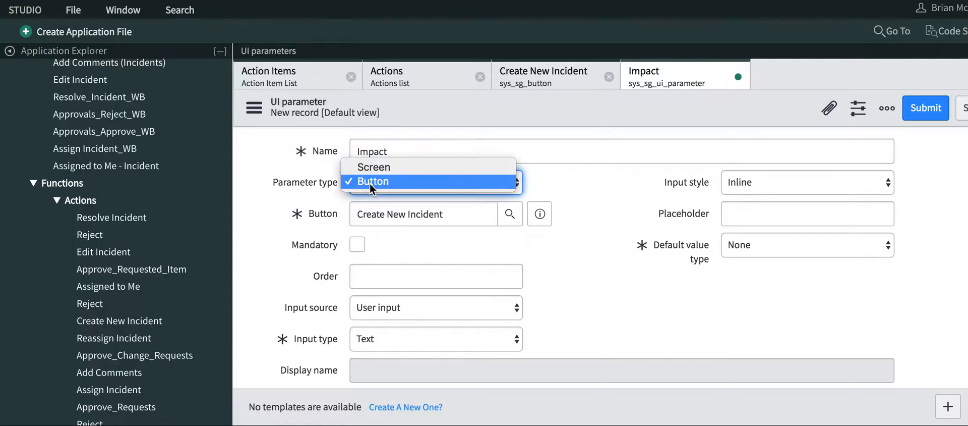
pyautogui.click(372, 181)
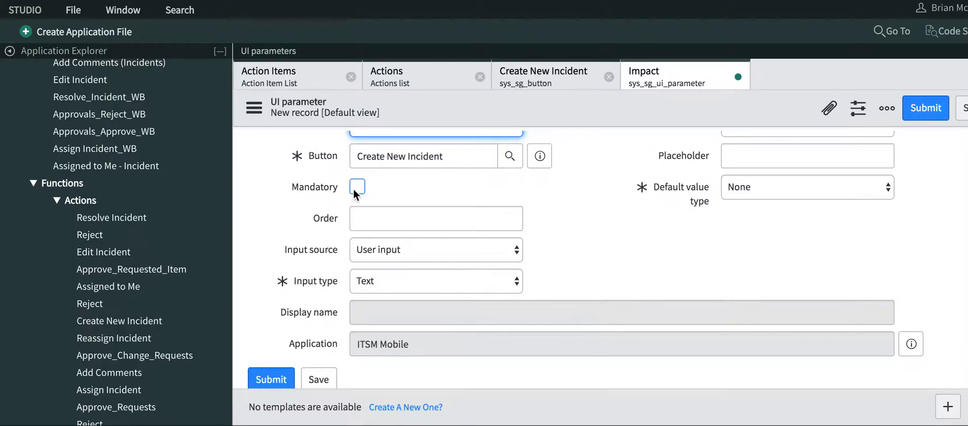
pyautogui.click(435, 249)
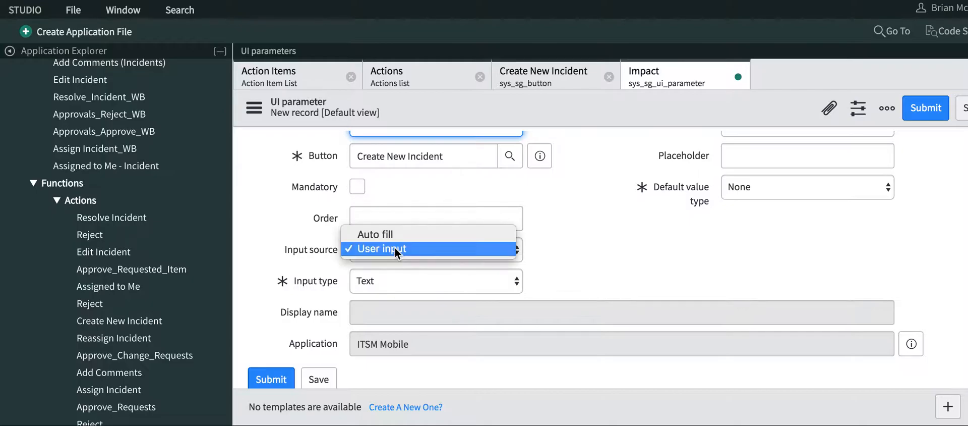
pyautogui.click(376, 249)
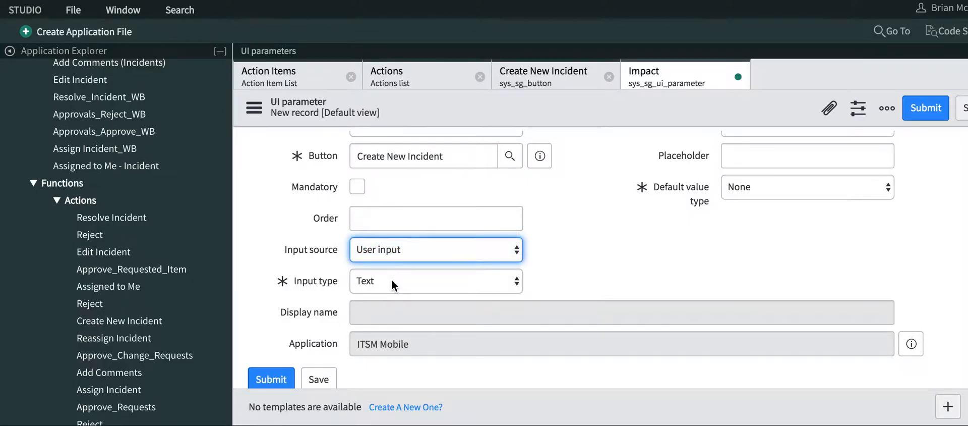
pyautogui.click(435, 280)
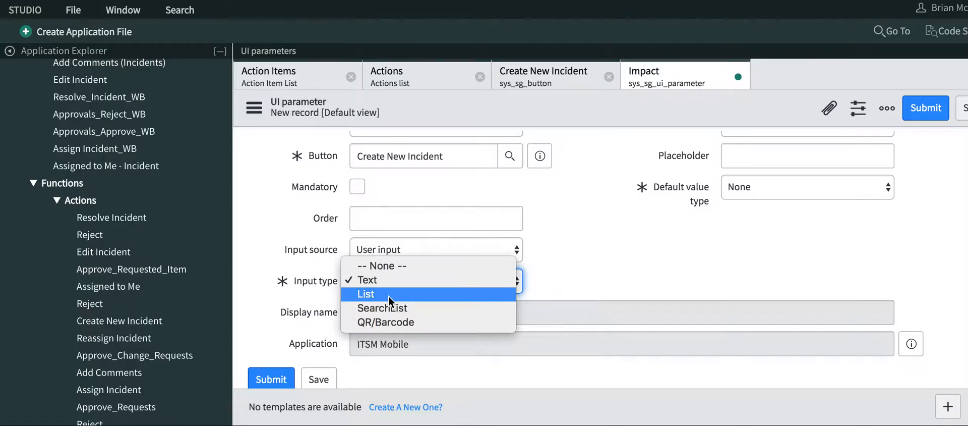
pyautogui.click(366, 293)
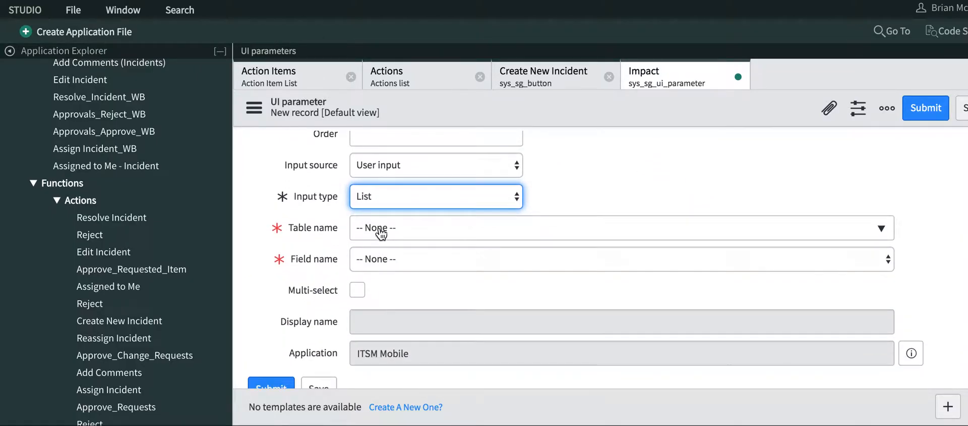
# Set the Incident table's Impact field, save, and return to Create New Incident.
pyautogui.click(617, 227)
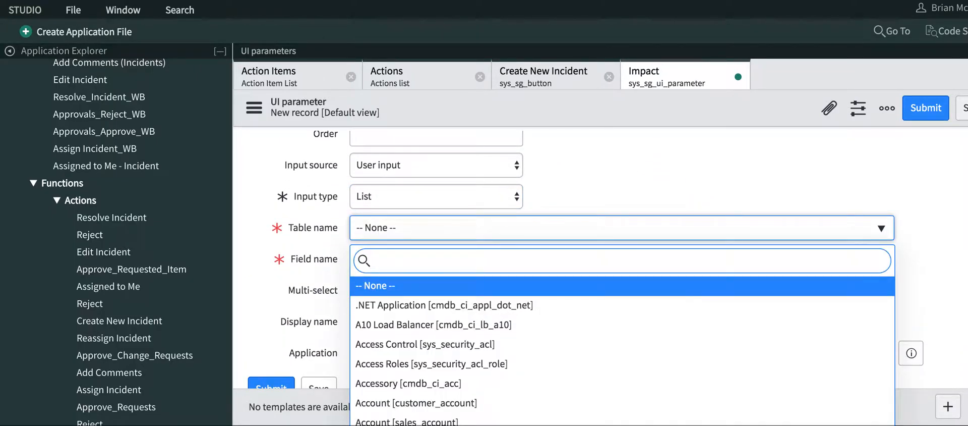
pyautogui.write('incident')
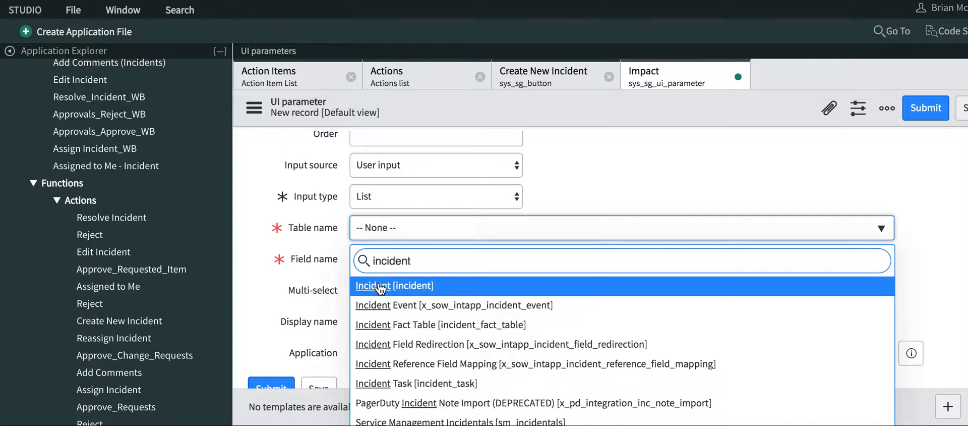
pyautogui.click(394, 285)
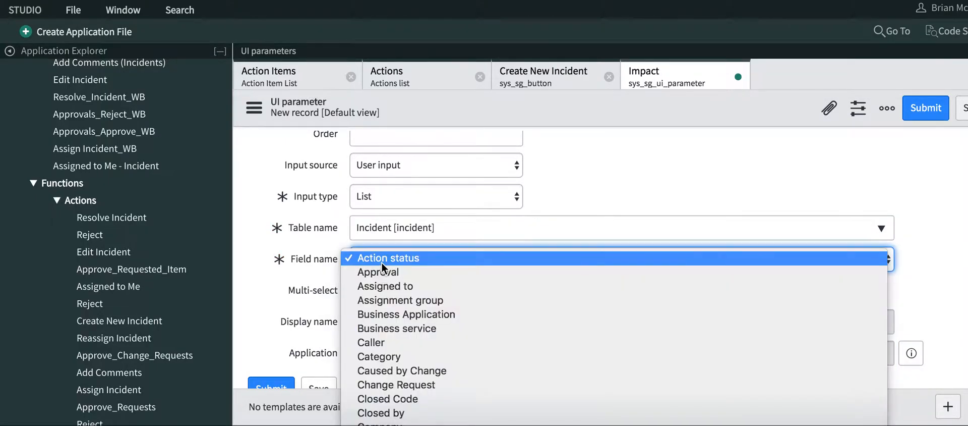
pyautogui.scroll(-3)
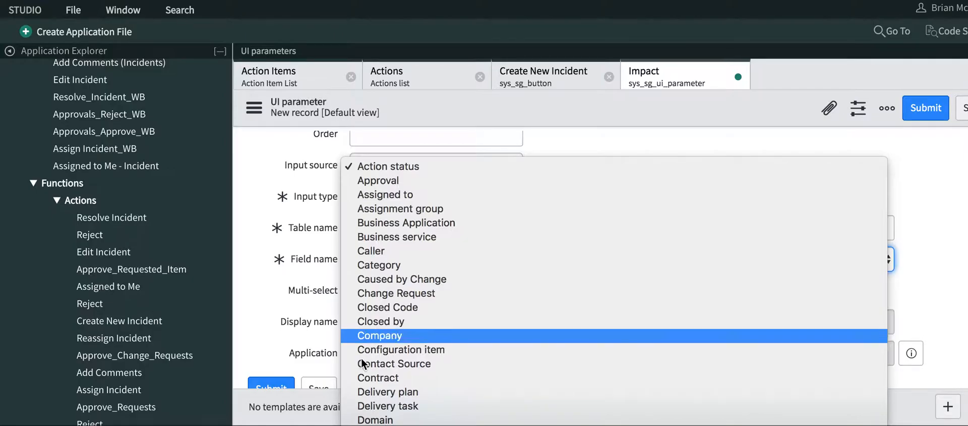
pyautogui.moveTo(362, 364)
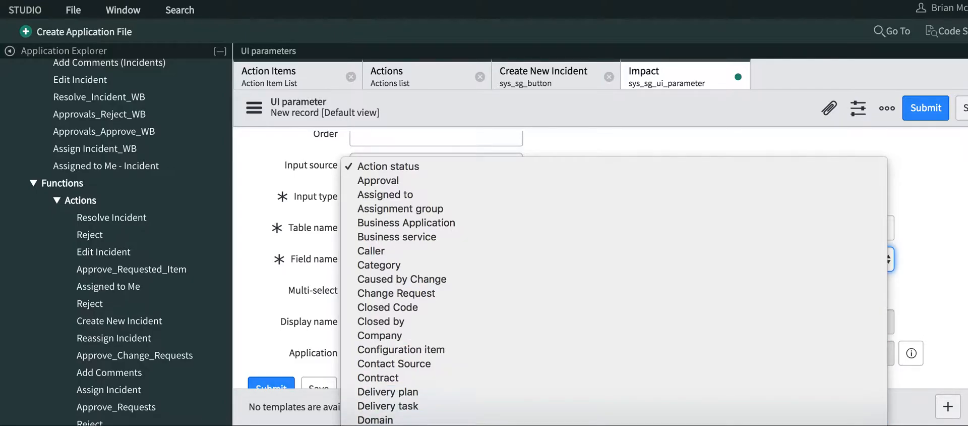
pyautogui.click(371, 244)
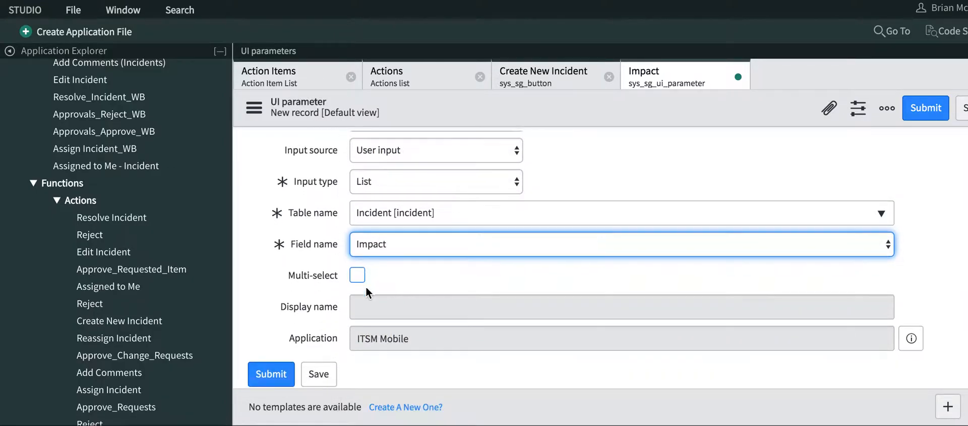
pyautogui.scroll(3)
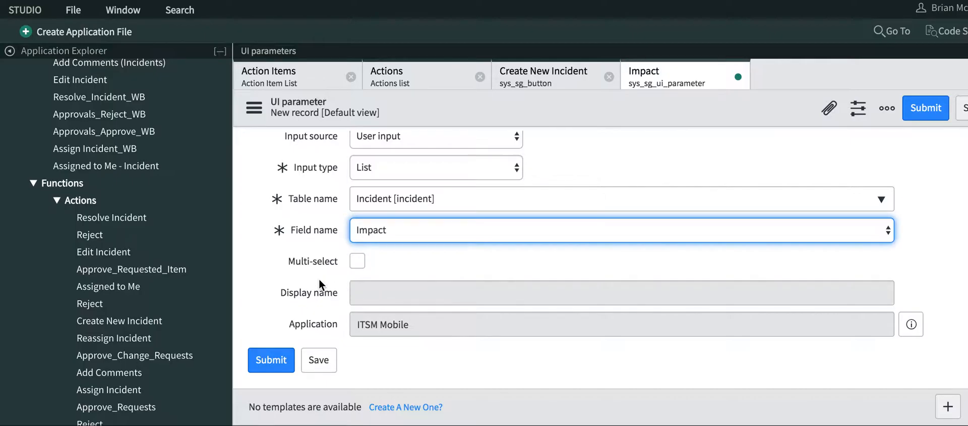
pyautogui.moveTo(285, 304)
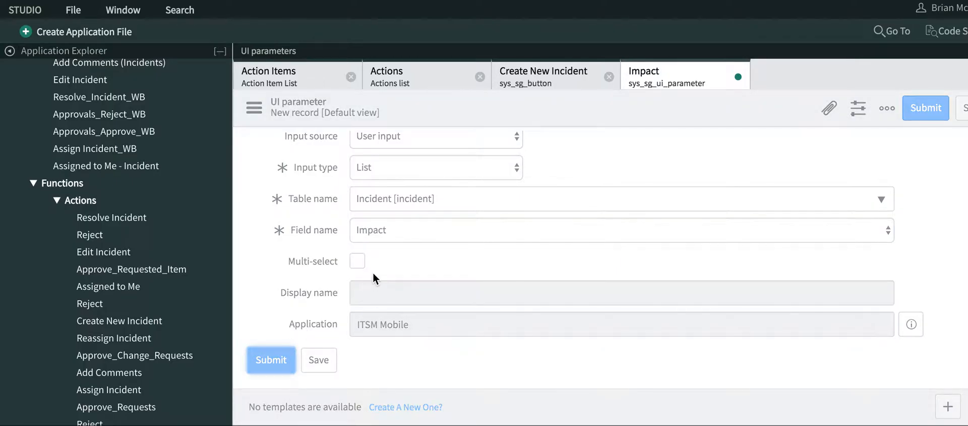
pyautogui.click(270, 359)
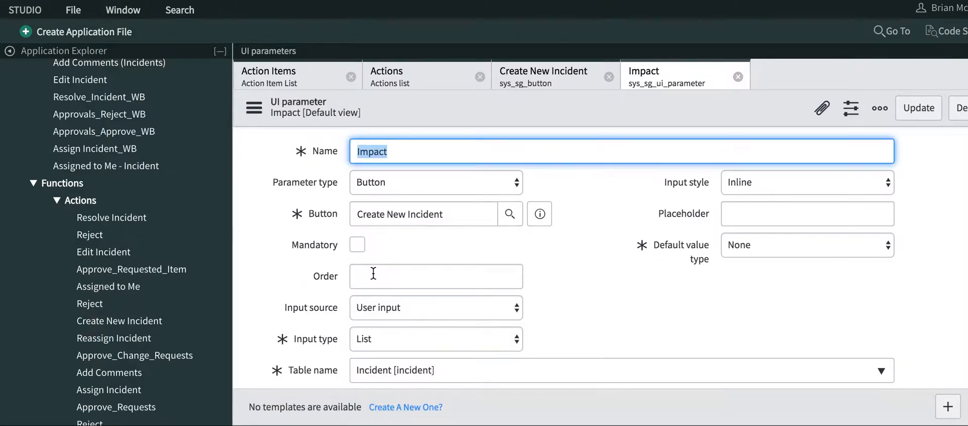
pyautogui.scroll(-3)
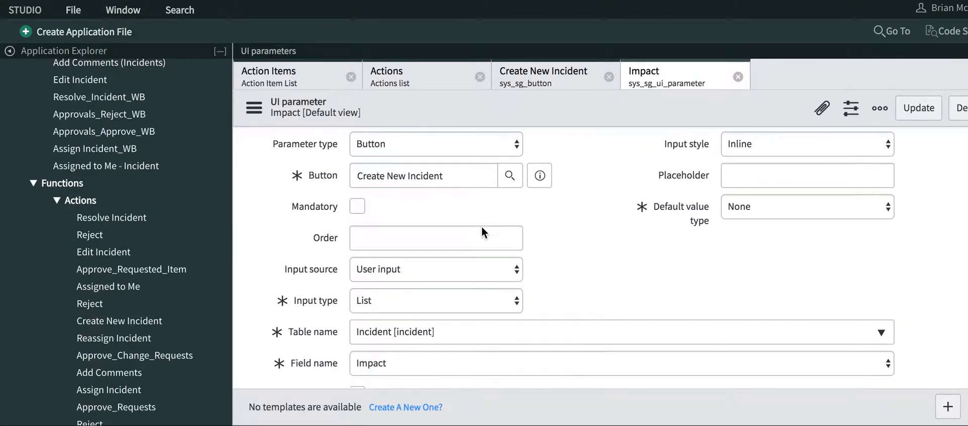
pyautogui.click(386, 74)
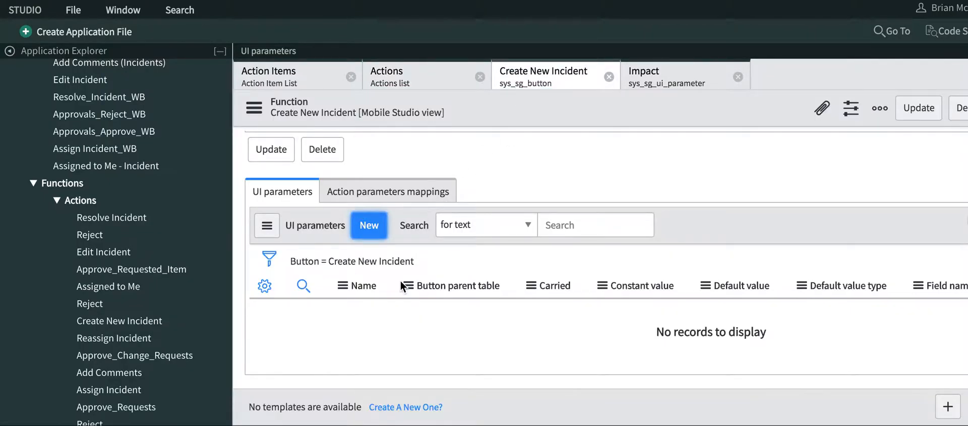
# Create and submit an Urgency parameter with List input type on the Incident table.
pyautogui.click(369, 225)
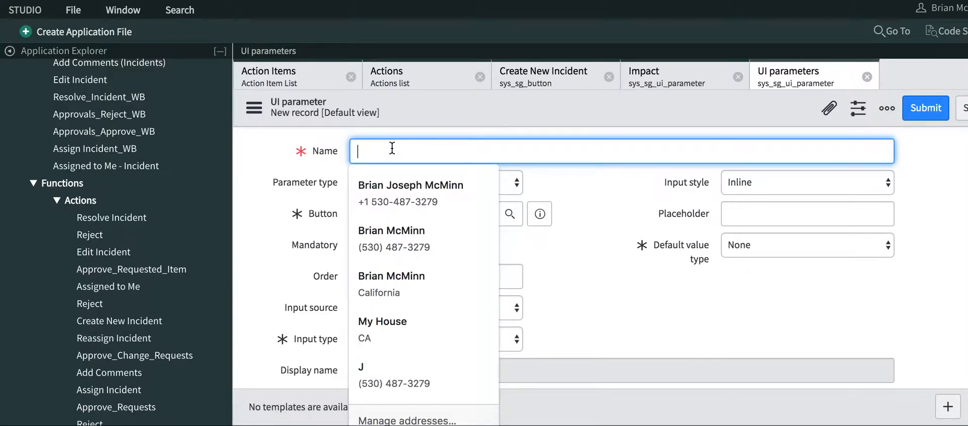
pyautogui.write('Urgency')
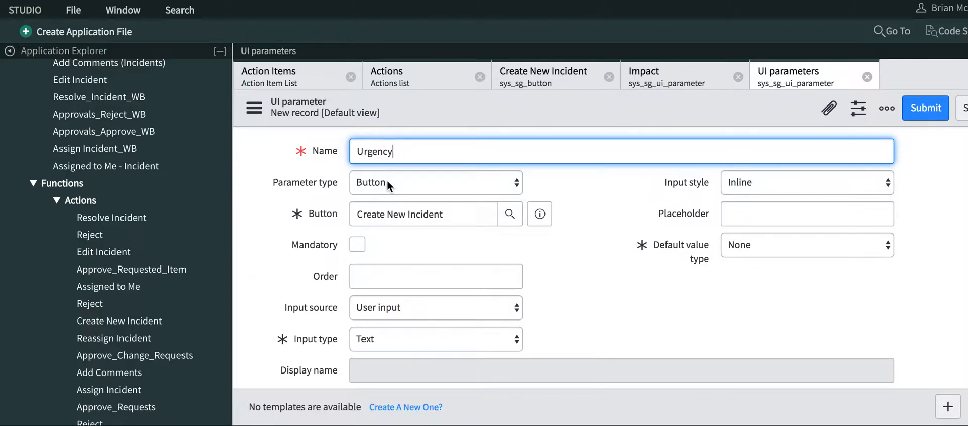
pyautogui.scroll(-3)
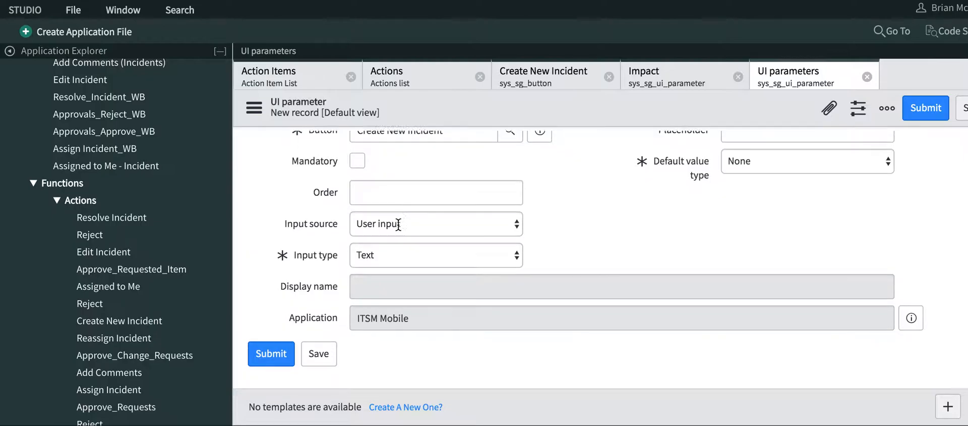
pyautogui.click(435, 224)
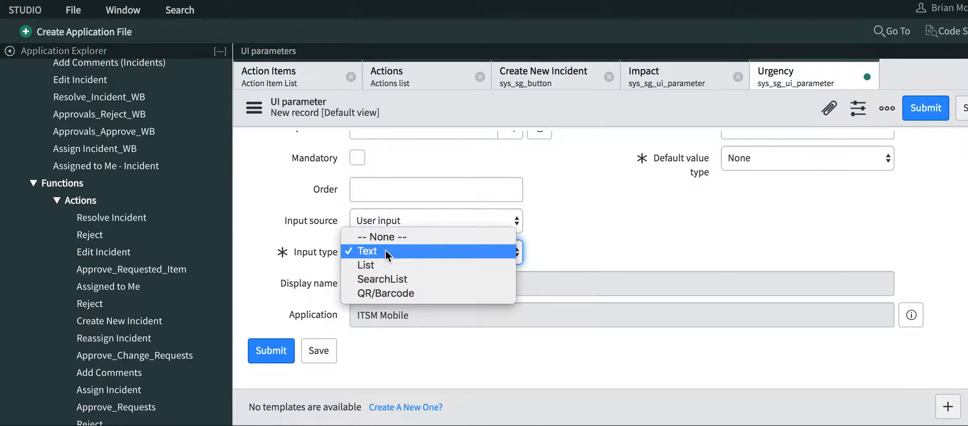
pyautogui.click(366, 264)
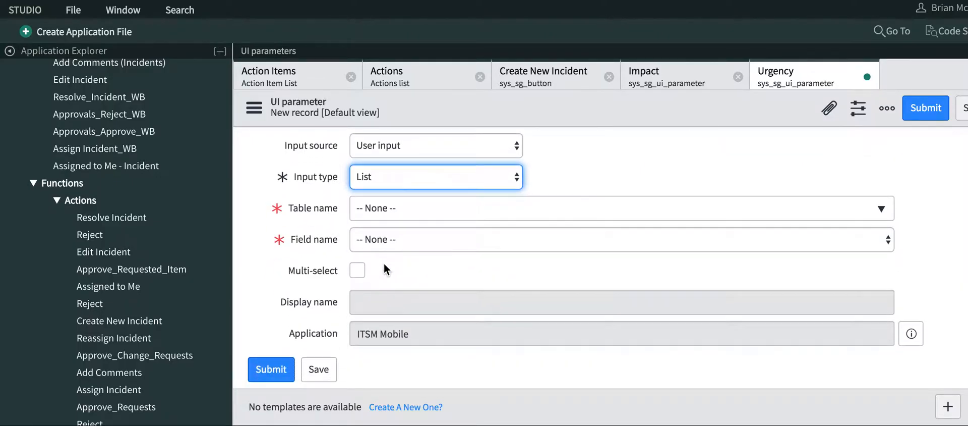
pyautogui.click(617, 208)
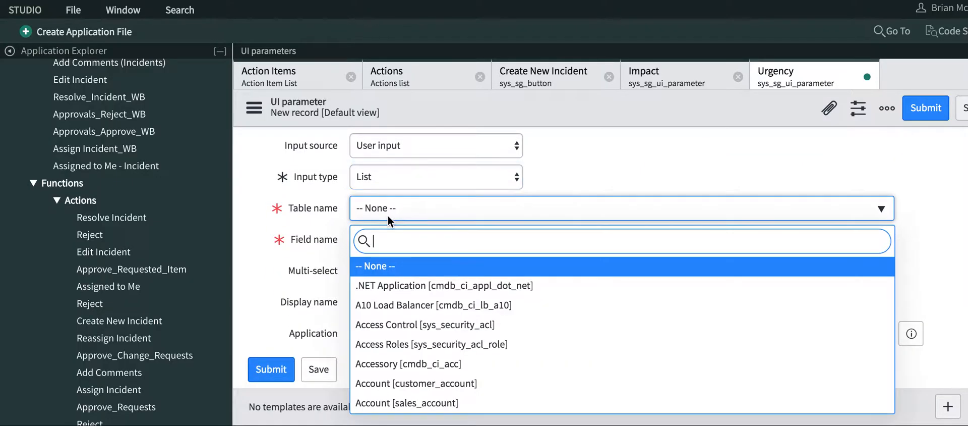
pyautogui.write('incident]')
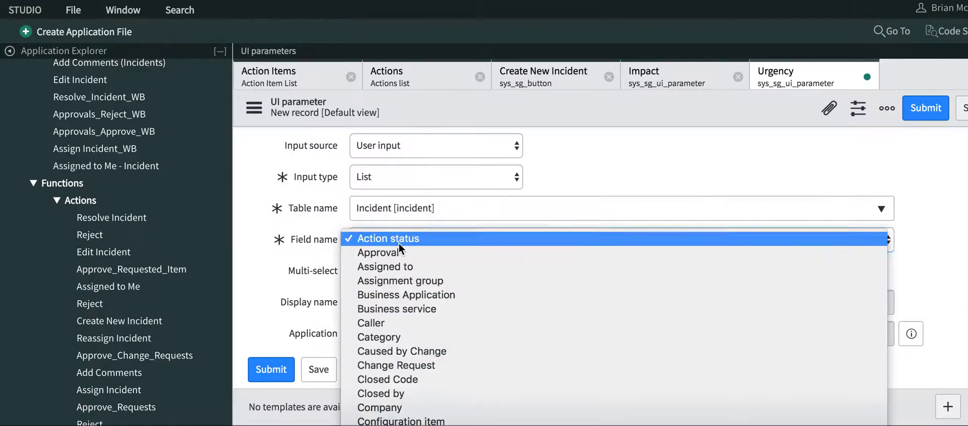
pyautogui.moveTo(378, 252)
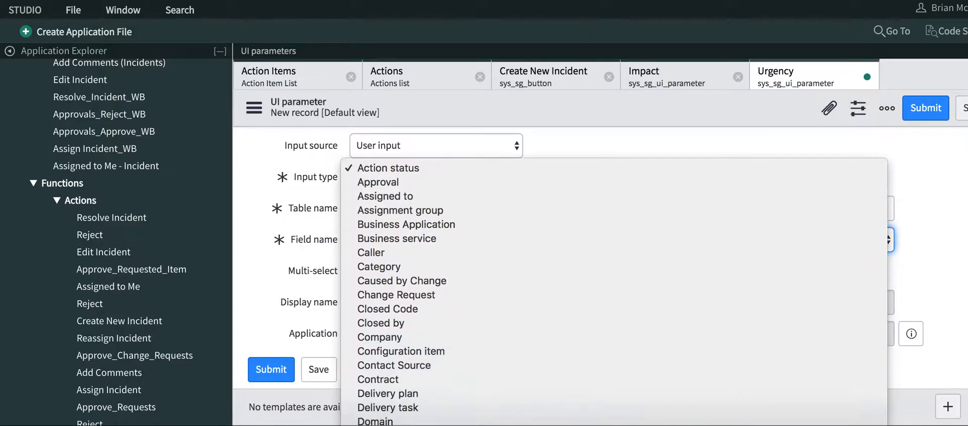
pyautogui.scroll(-3)
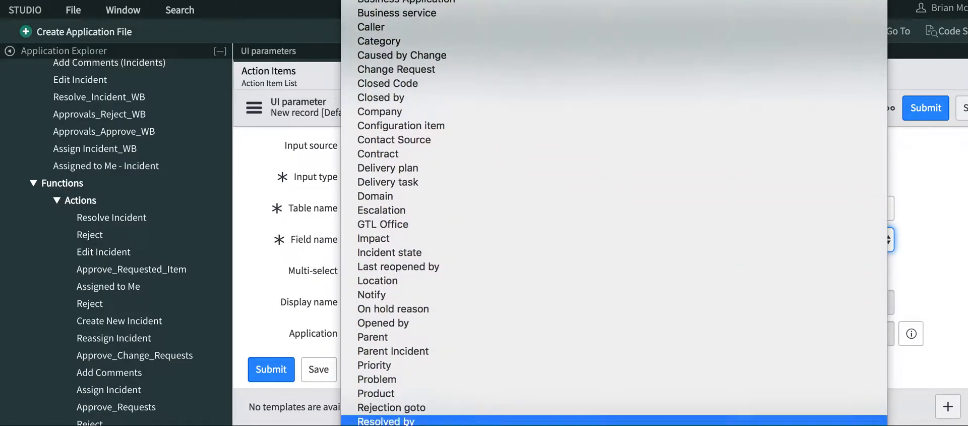
pyautogui.scroll(-3)
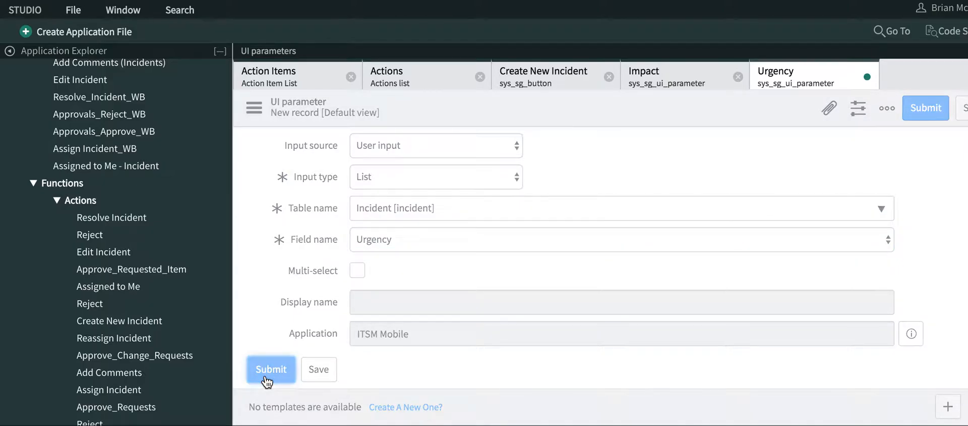
pyautogui.click(270, 369)
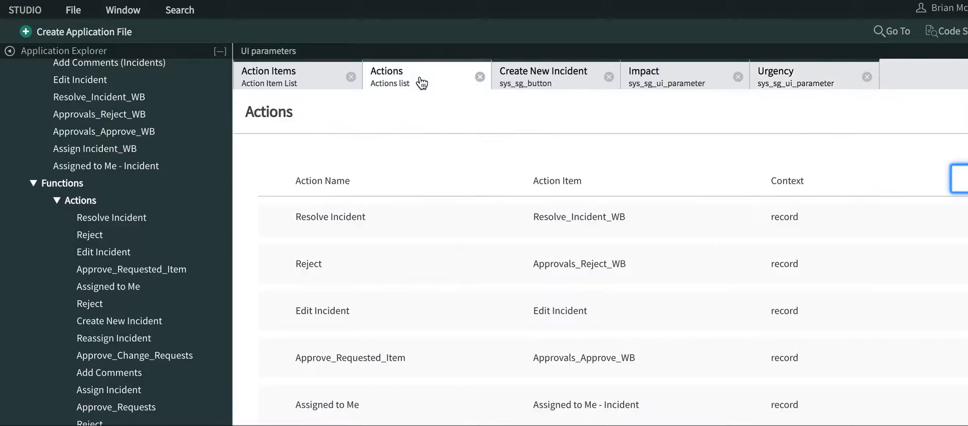
# Add an action parameter mapping with Caller as both item and UI parameter.
pyautogui.click(543, 71)
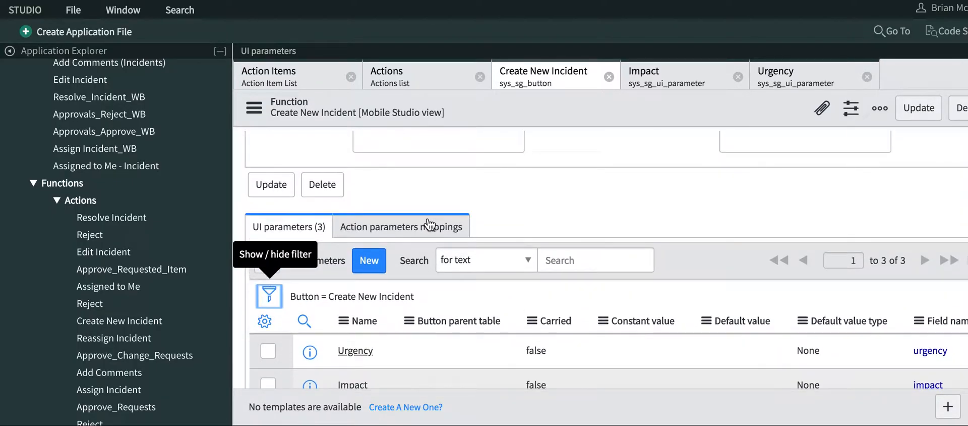
pyautogui.click(401, 226)
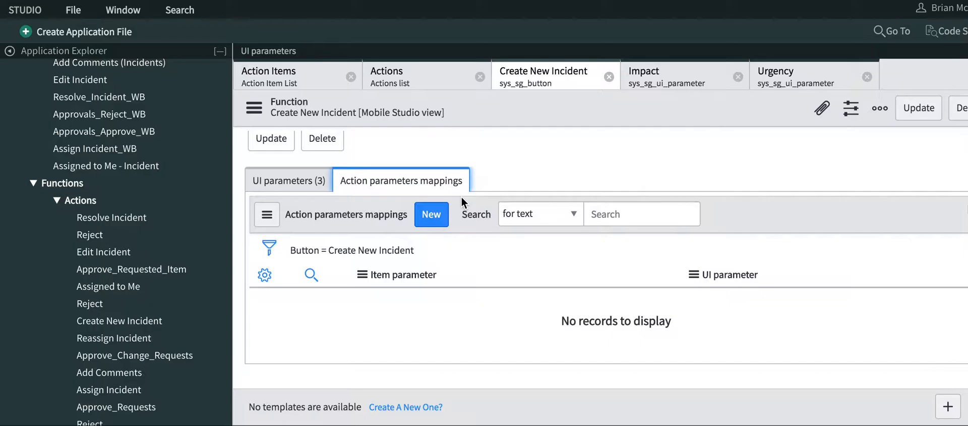
pyautogui.click(431, 214)
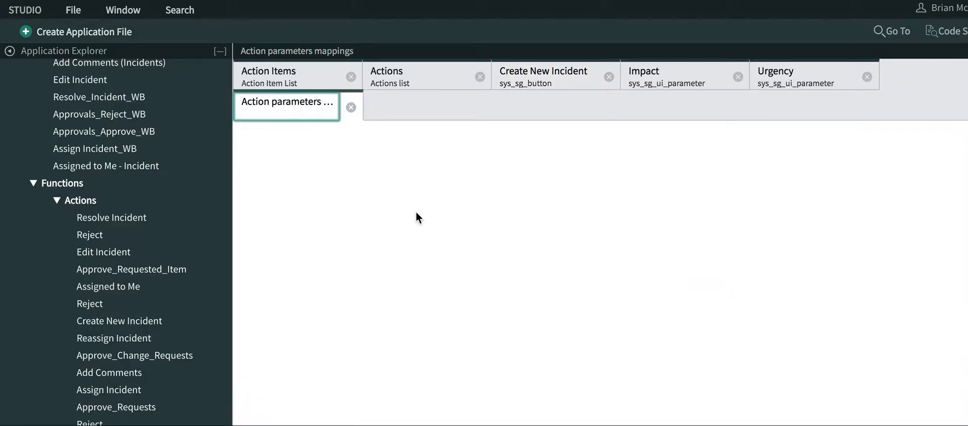
pyautogui.click(286, 101)
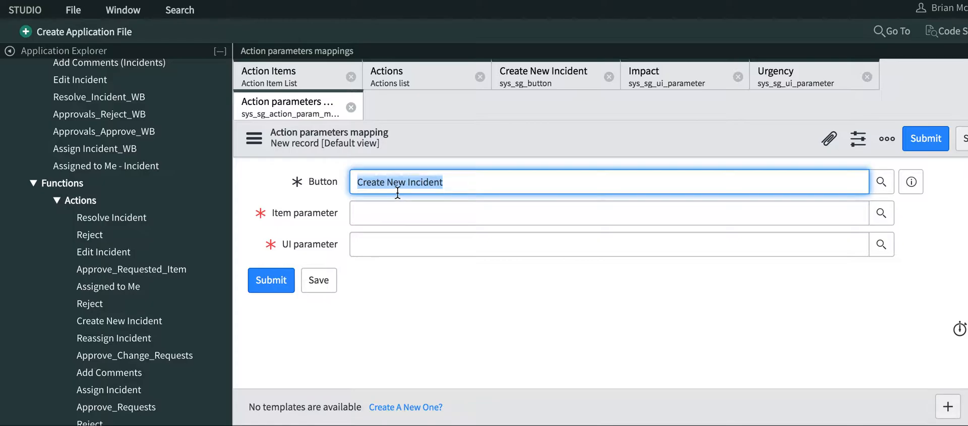
pyautogui.click(608, 212)
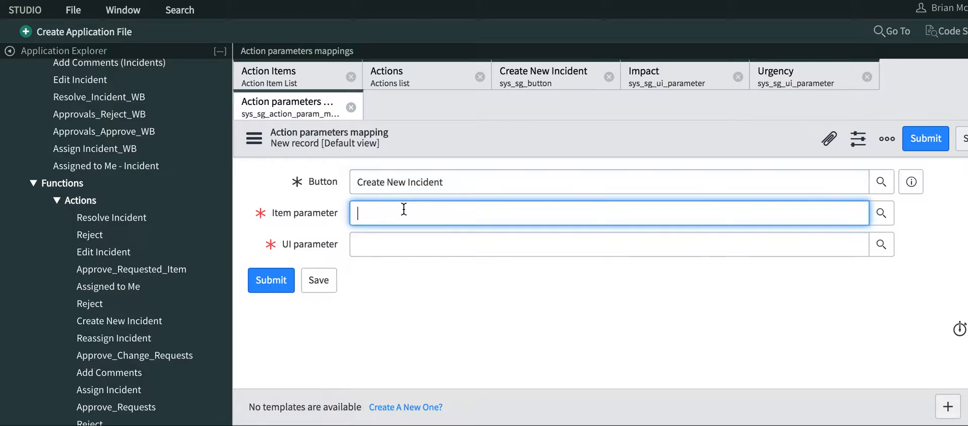
pyautogui.moveTo(787, 200)
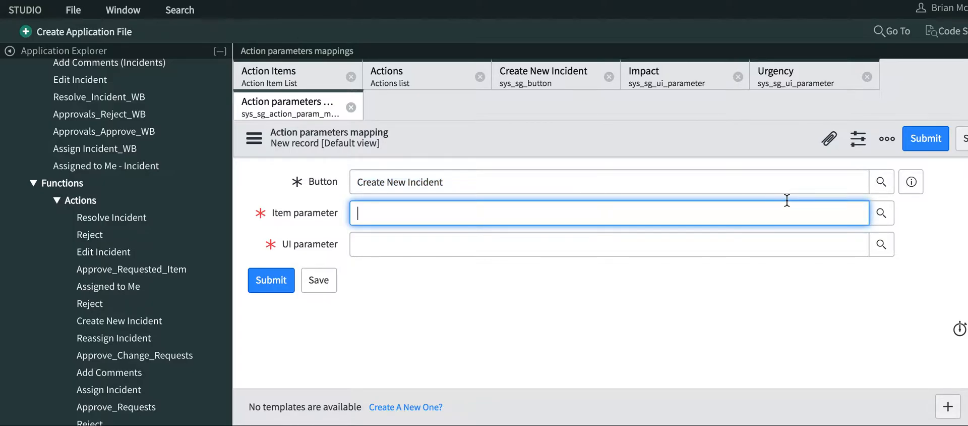
pyautogui.click(882, 212)
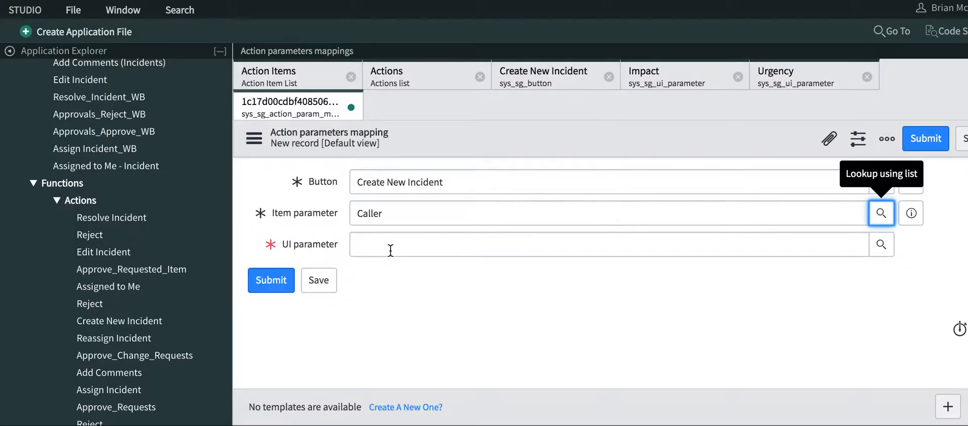
pyautogui.click(611, 244)
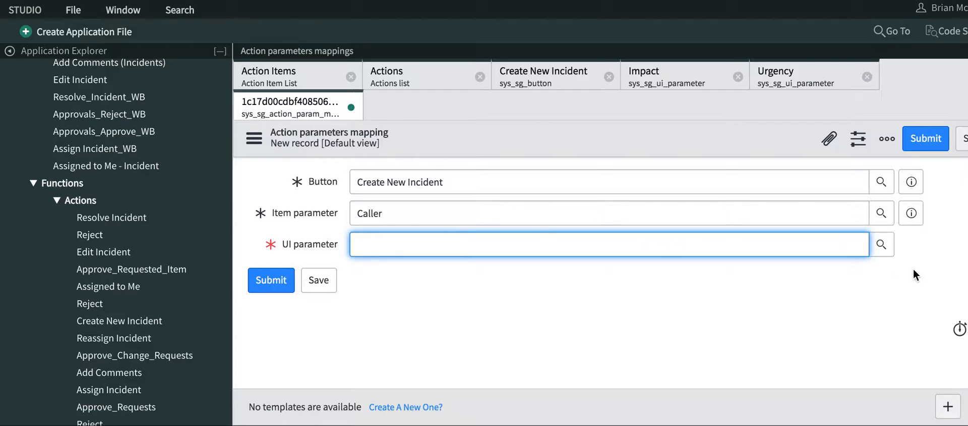
pyautogui.click(881, 244)
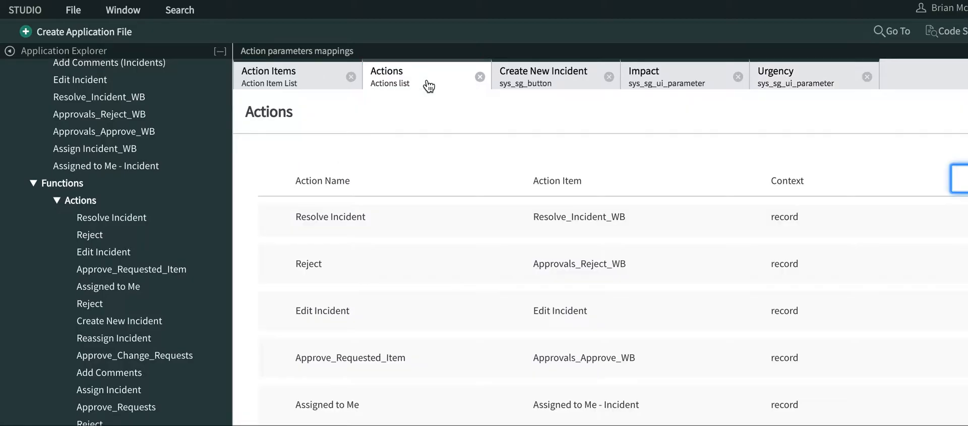
pyautogui.click(543, 74)
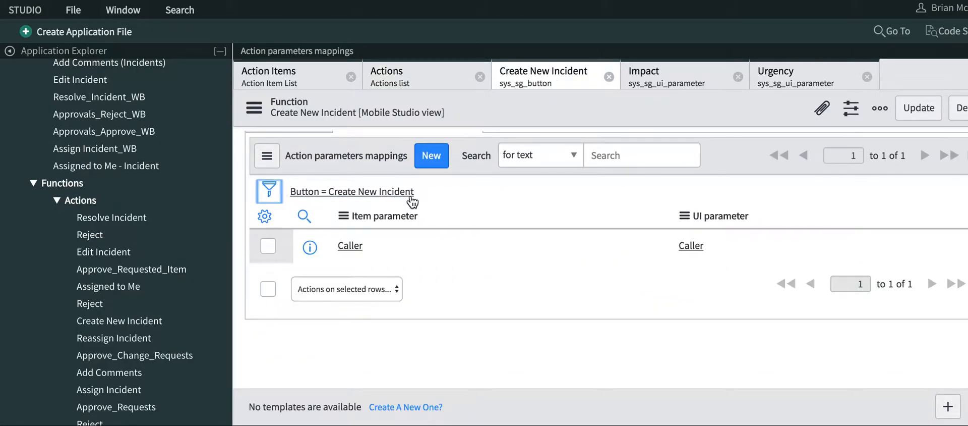
# Submit a new mapping linking the Impact item parameter to the Impact UI parameter.
pyautogui.click(431, 155)
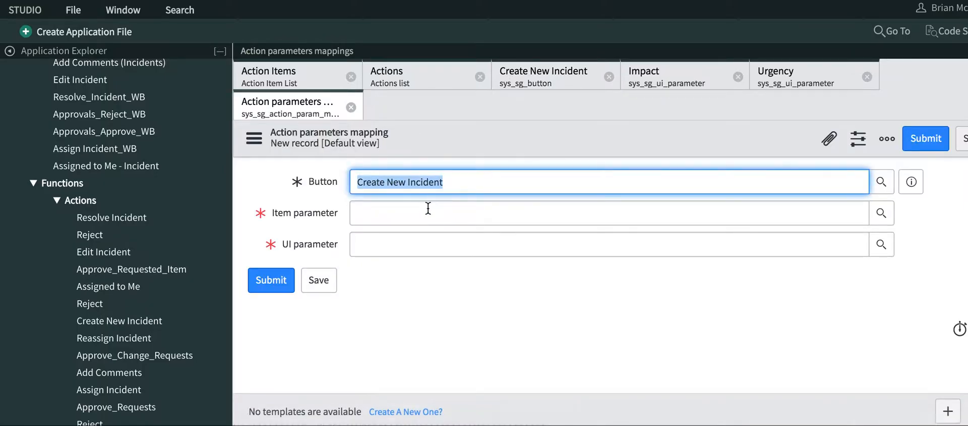
pyautogui.click(608, 212)
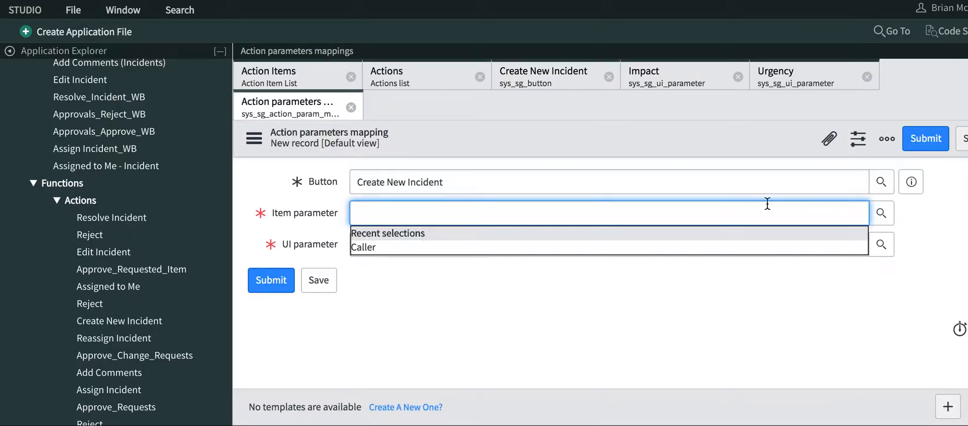
pyautogui.click(881, 212)
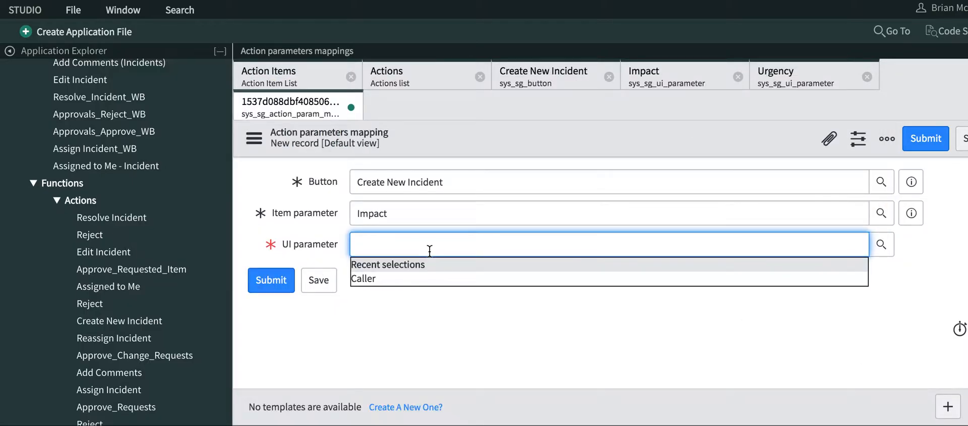
pyautogui.write('im')
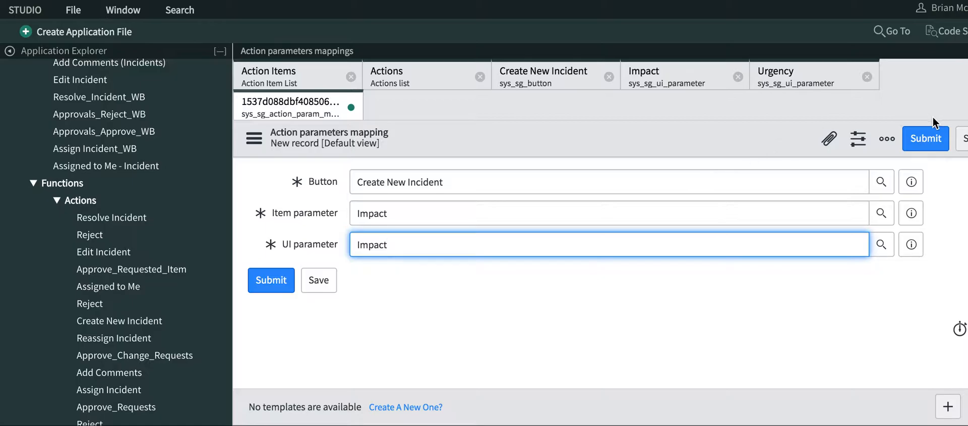
pyautogui.click(270, 280)
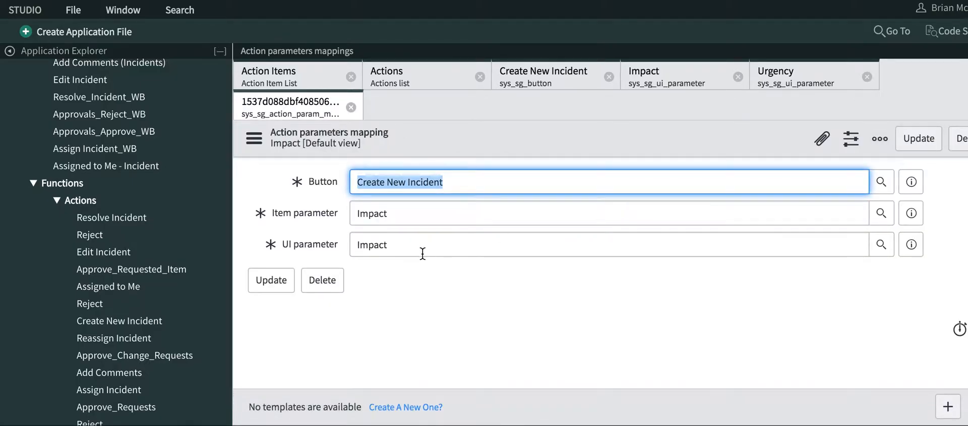
pyautogui.moveTo(451, 147)
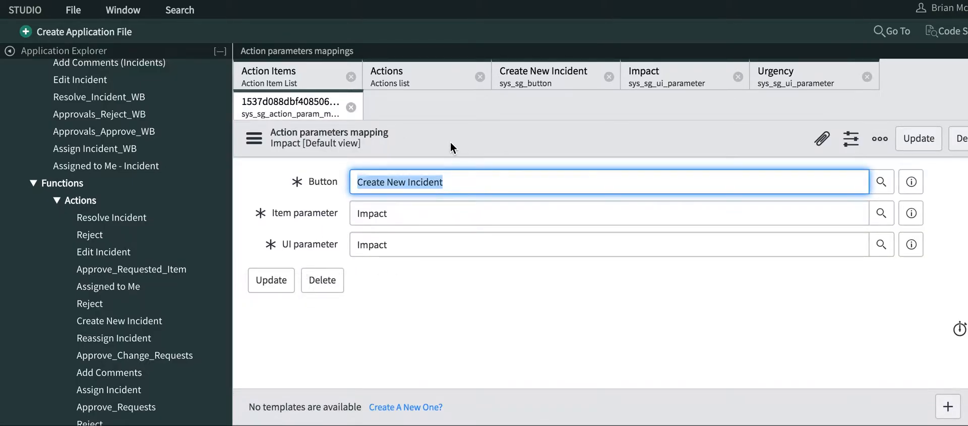
pyautogui.click(542, 71)
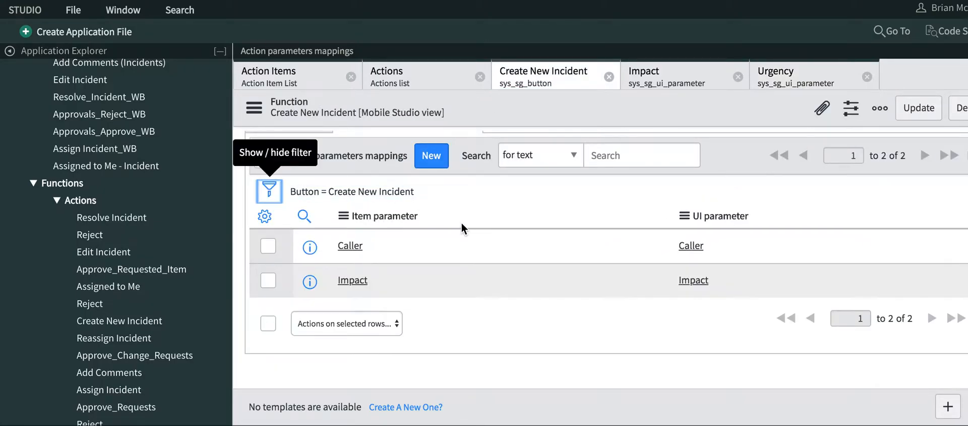
# Submit a new mapping with Urgency as both item and UI parameter.
pyautogui.click(431, 155)
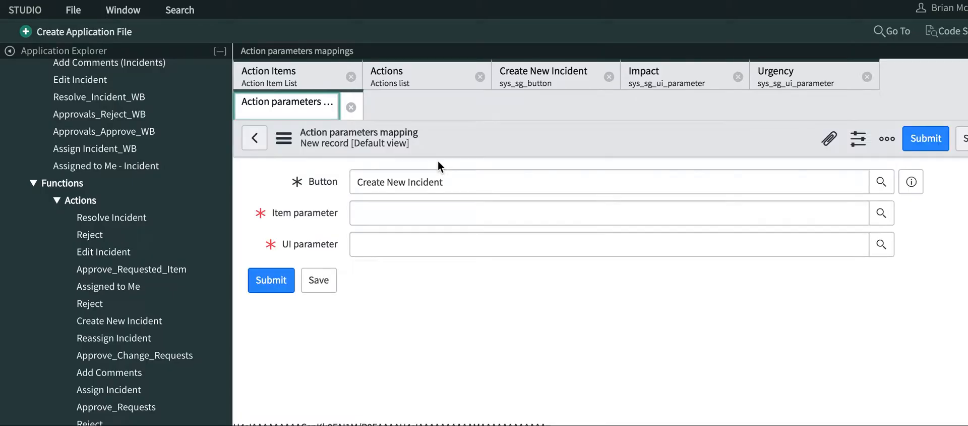
pyautogui.click(605, 212)
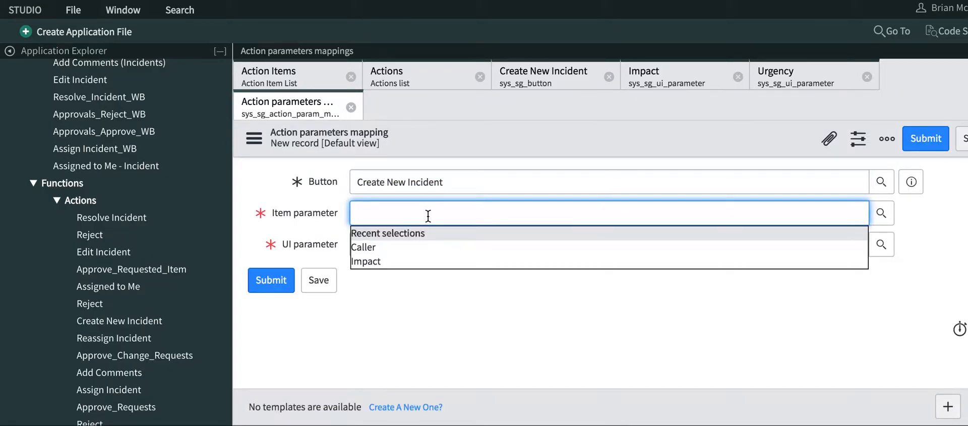
pyautogui.write('urgency')
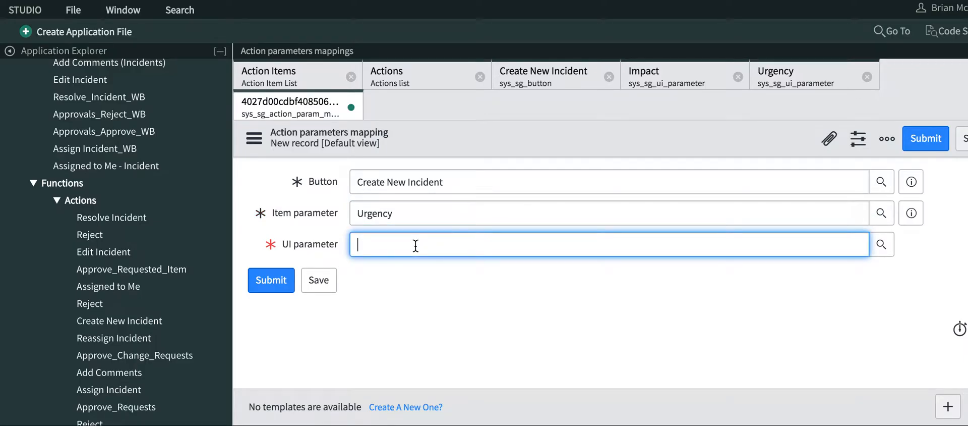
pyautogui.write('Urgency')
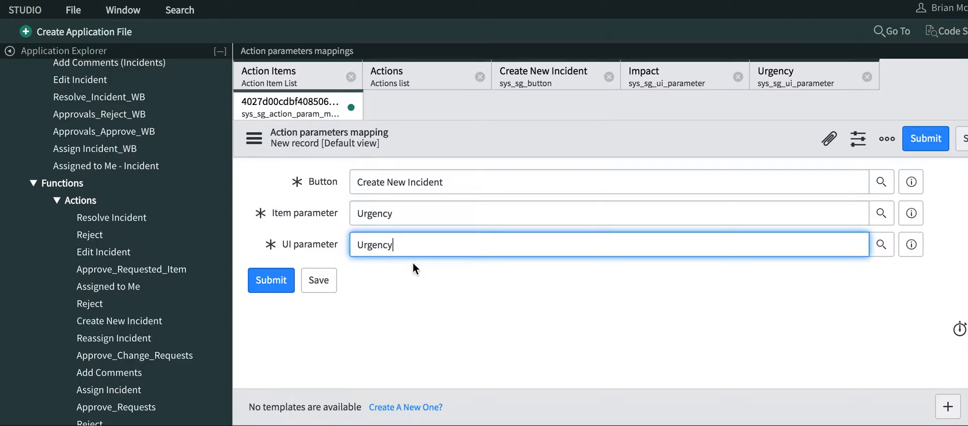
pyautogui.click(271, 280)
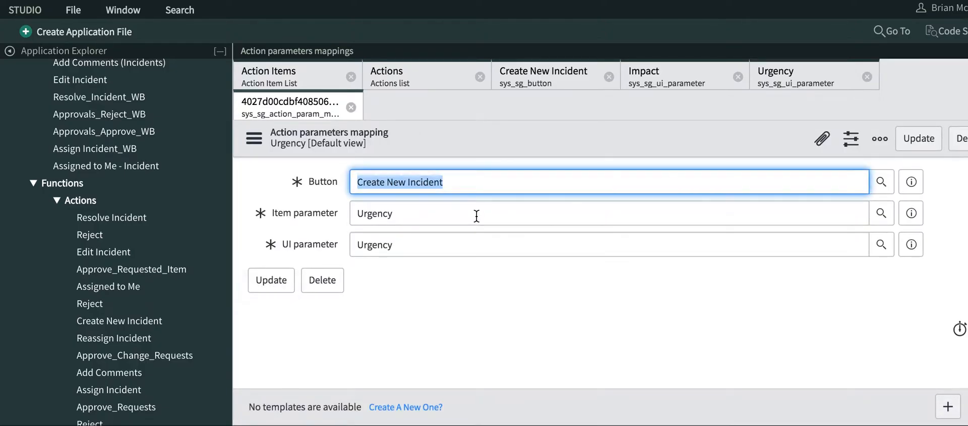
# Close the Urgency mapping, Urgency parameter and remaining function record tabs.
pyautogui.click(803, 74)
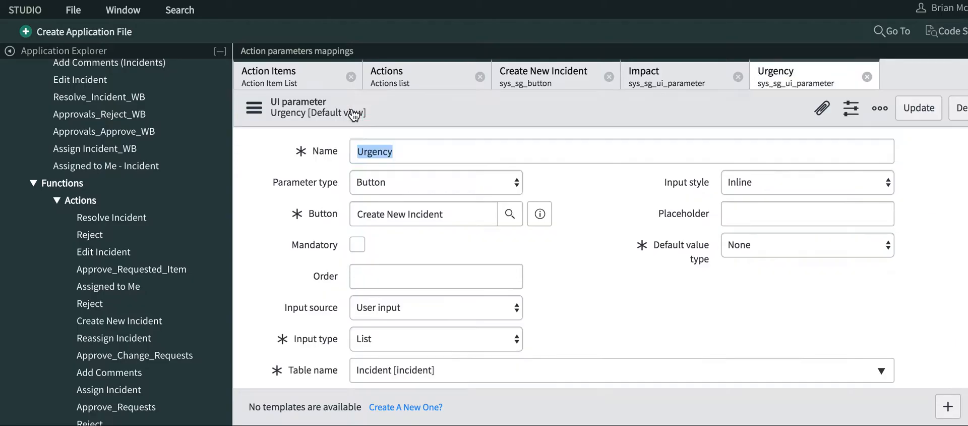
pyautogui.click(620, 151)
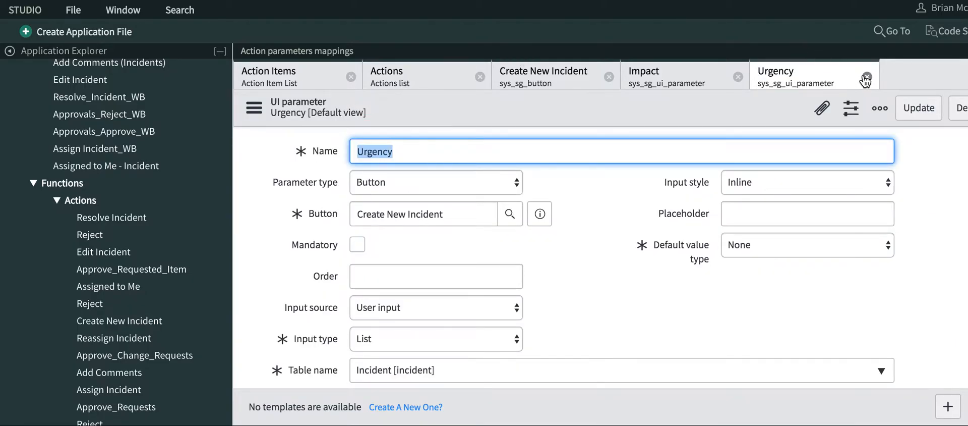
pyautogui.click(867, 77)
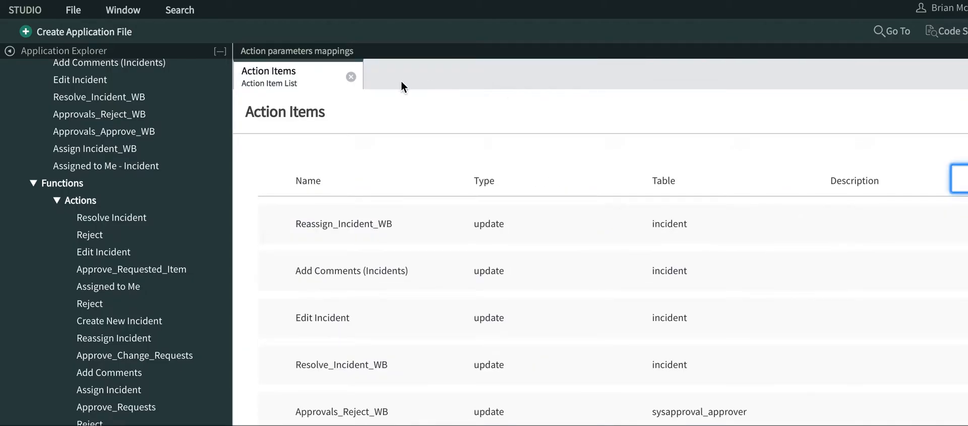
# Open the Active Incidents applet and view its Functions configuration.
pyautogui.click(351, 77)
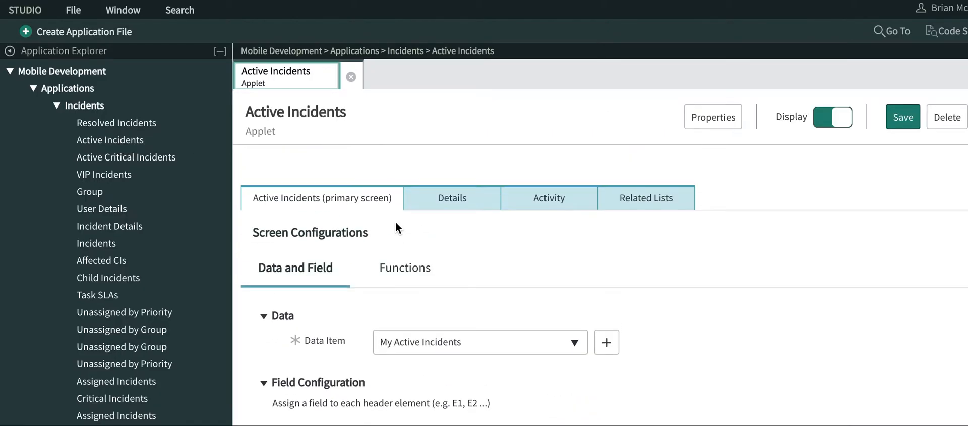
pyautogui.click(404, 267)
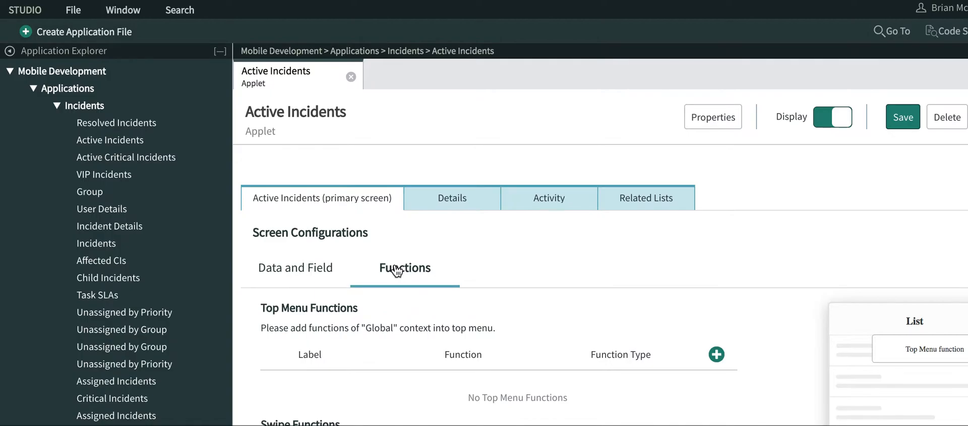
pyautogui.scroll(-3)
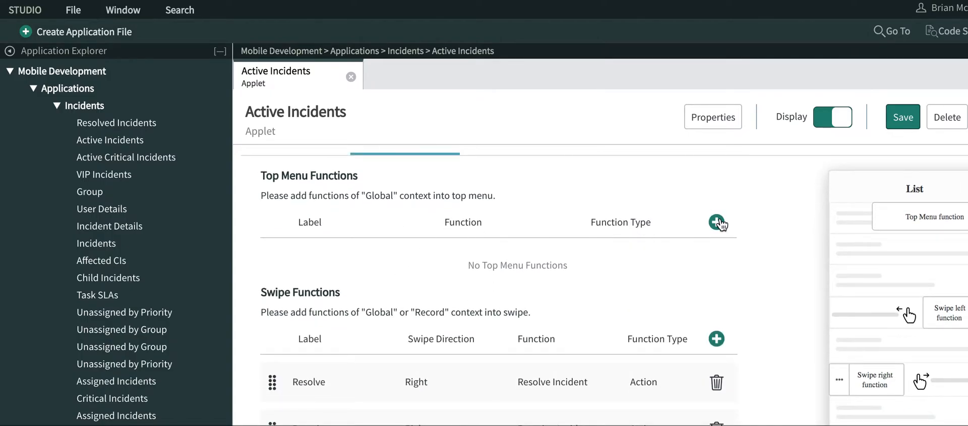
# Add a top menu function labelled Create New Incident using the Create New Incident action.
pyautogui.click(717, 223)
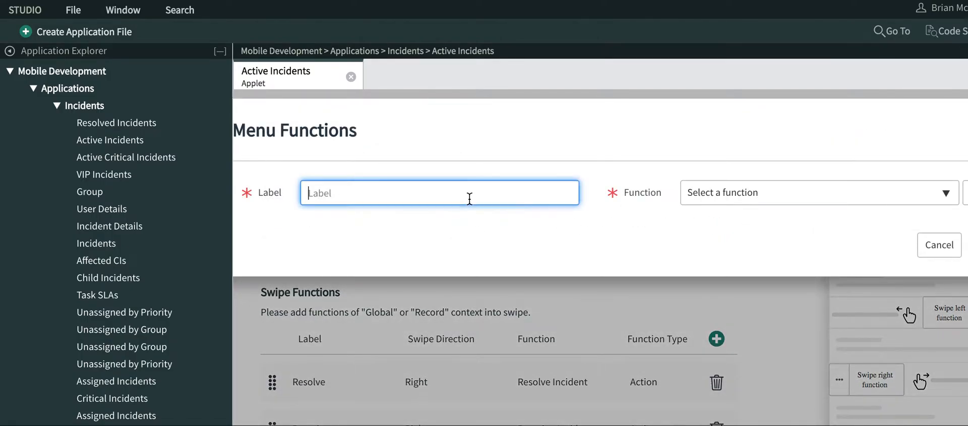
pyautogui.write('Cra')
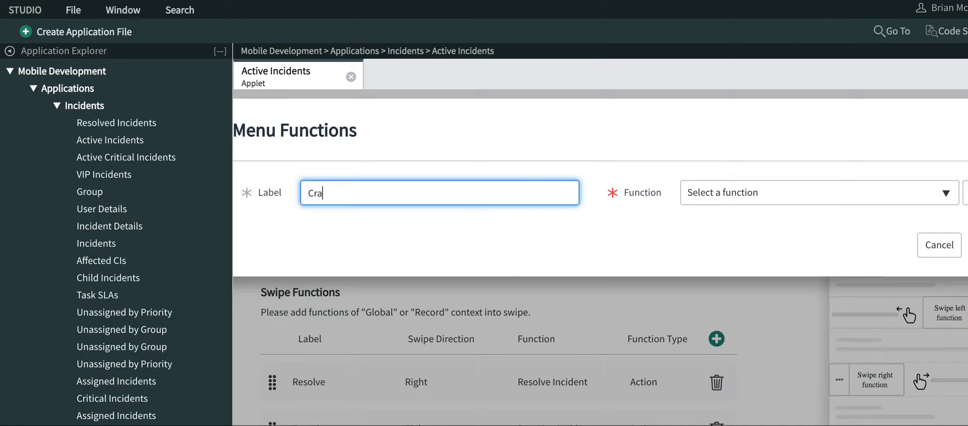
pyautogui.write('Create New Incident')
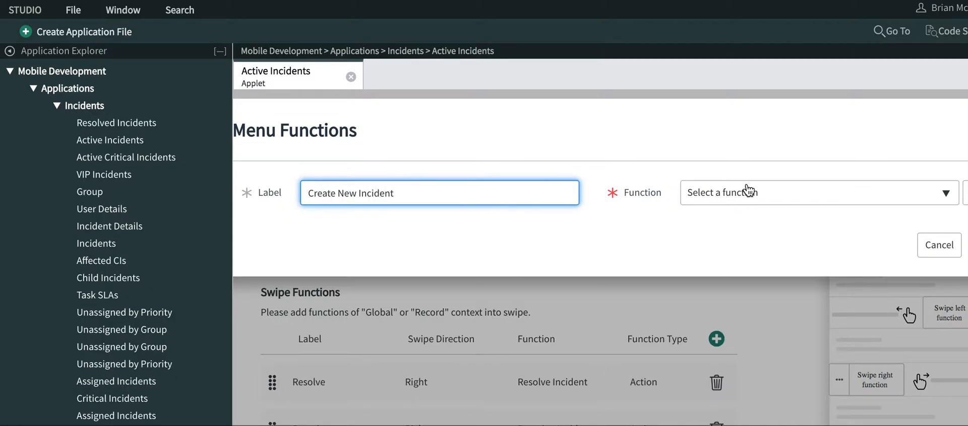
pyautogui.click(815, 192)
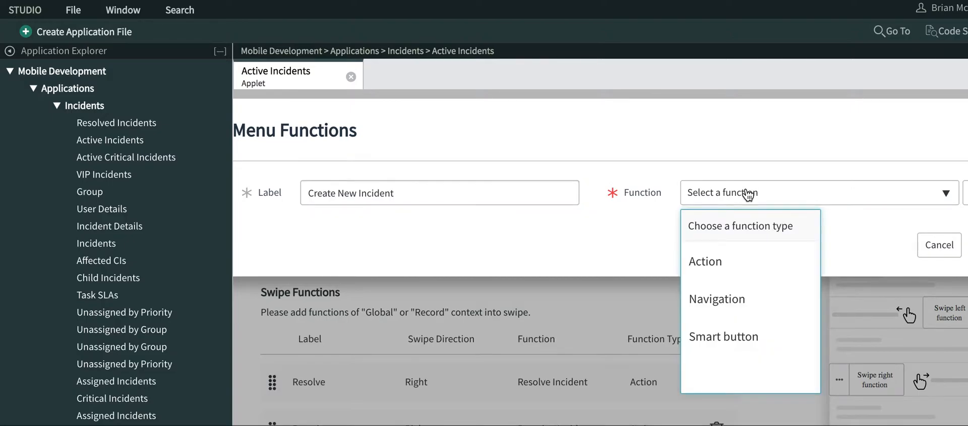
pyautogui.click(704, 261)
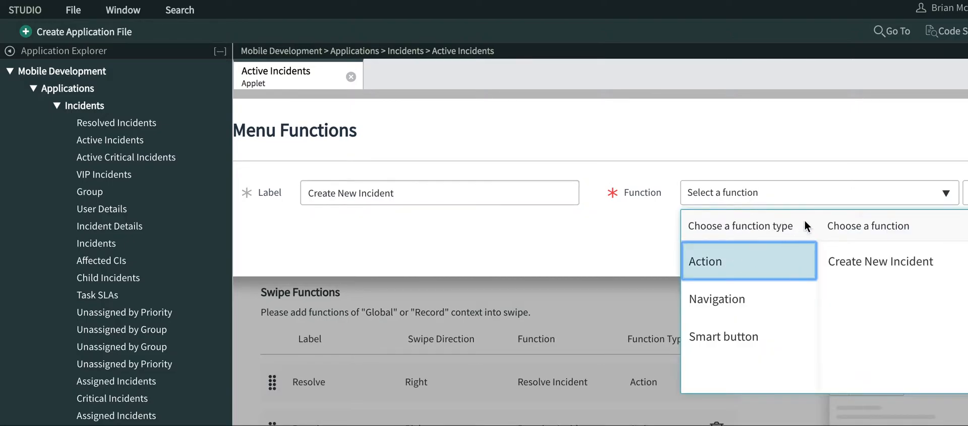
pyautogui.click(881, 261)
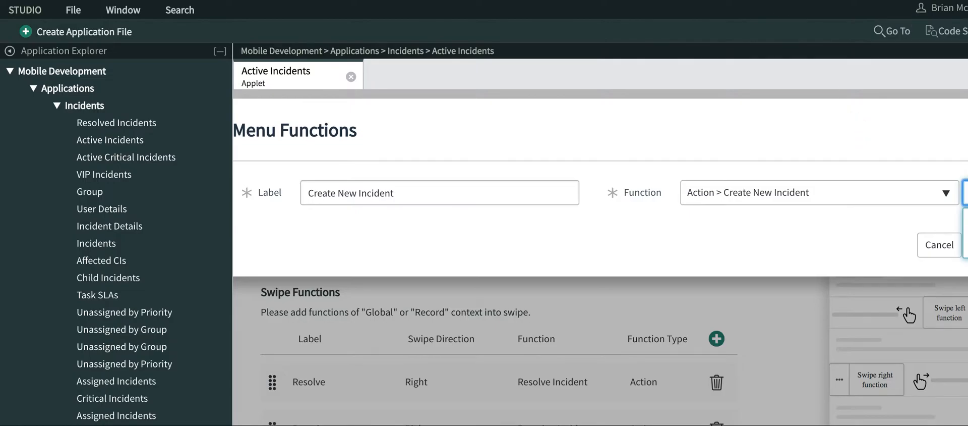
# Discard the blank new action record and confirm the Create New Incident top menu function.
pyautogui.click(925, 192)
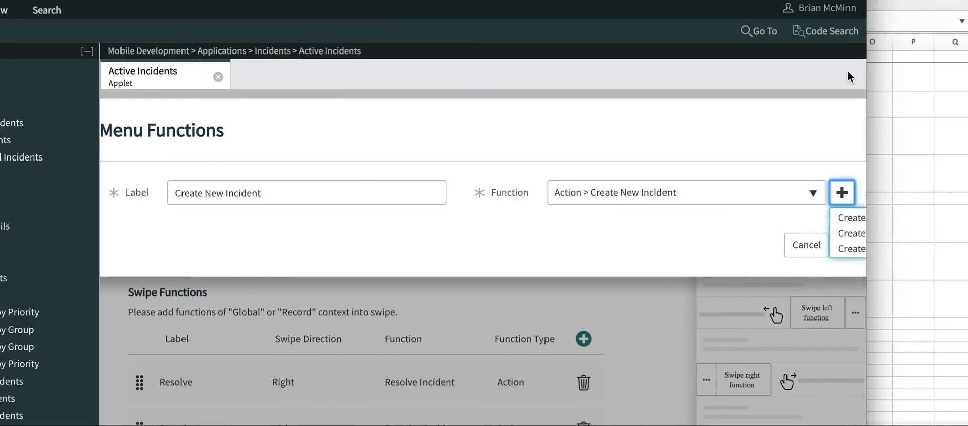
pyautogui.moveTo(870, 90)
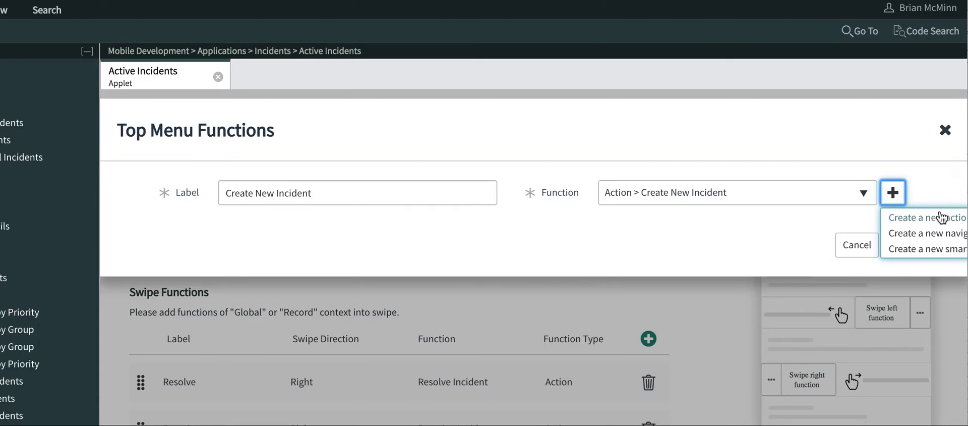
pyautogui.click(924, 217)
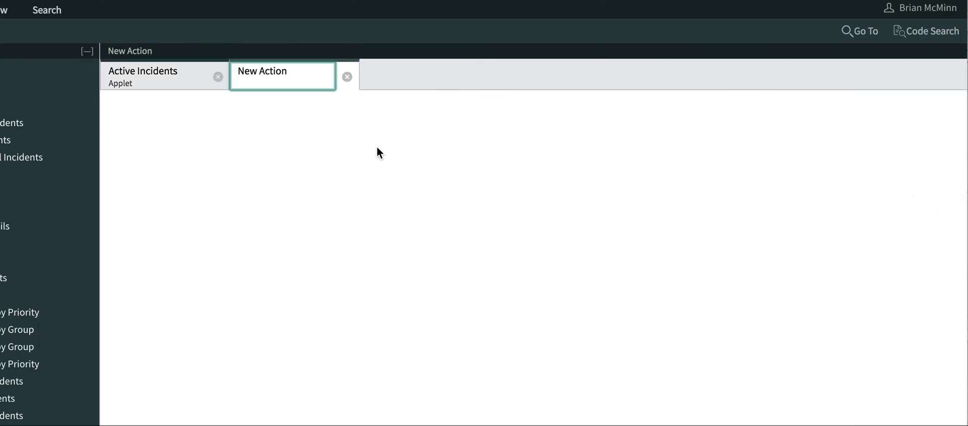
pyautogui.click(282, 70)
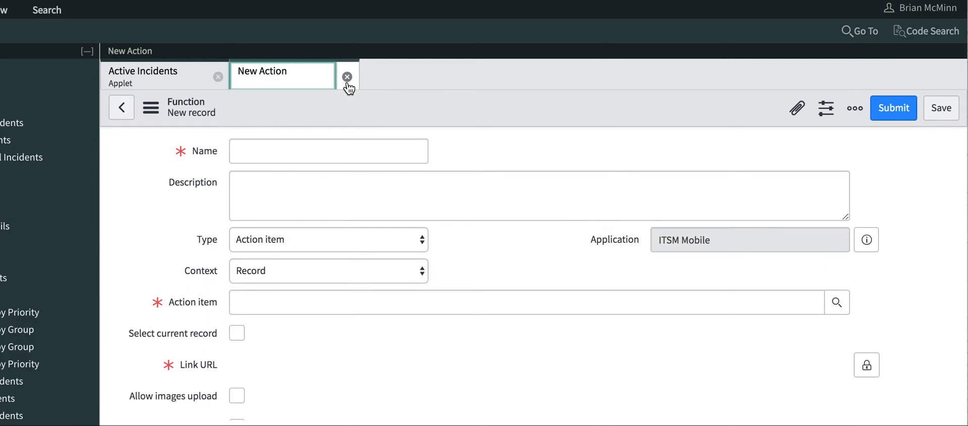
pyautogui.click(347, 76)
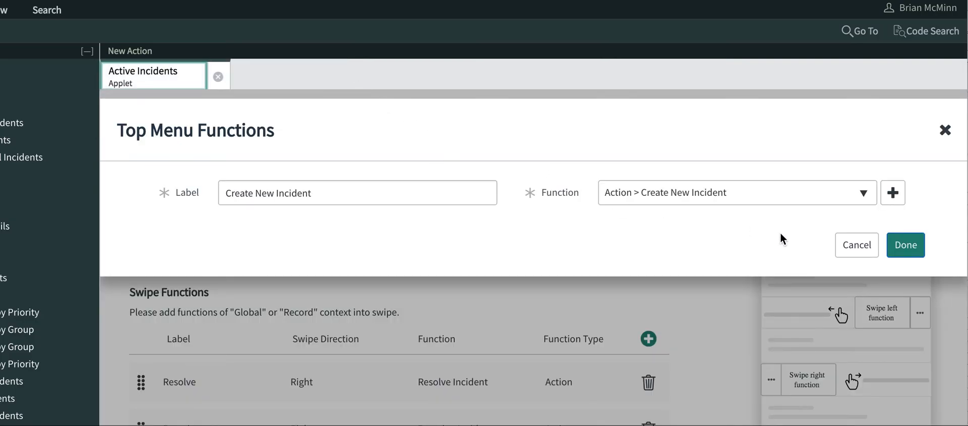
pyautogui.click(905, 244)
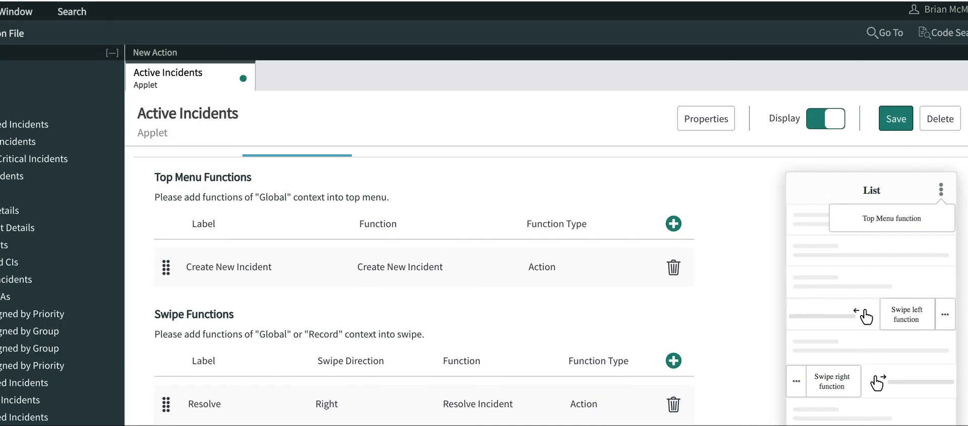
pyautogui.moveTo(527, 217)
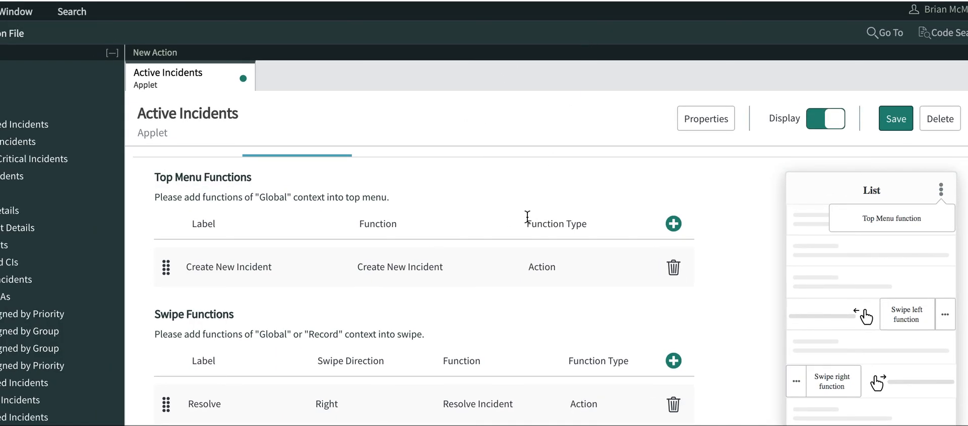